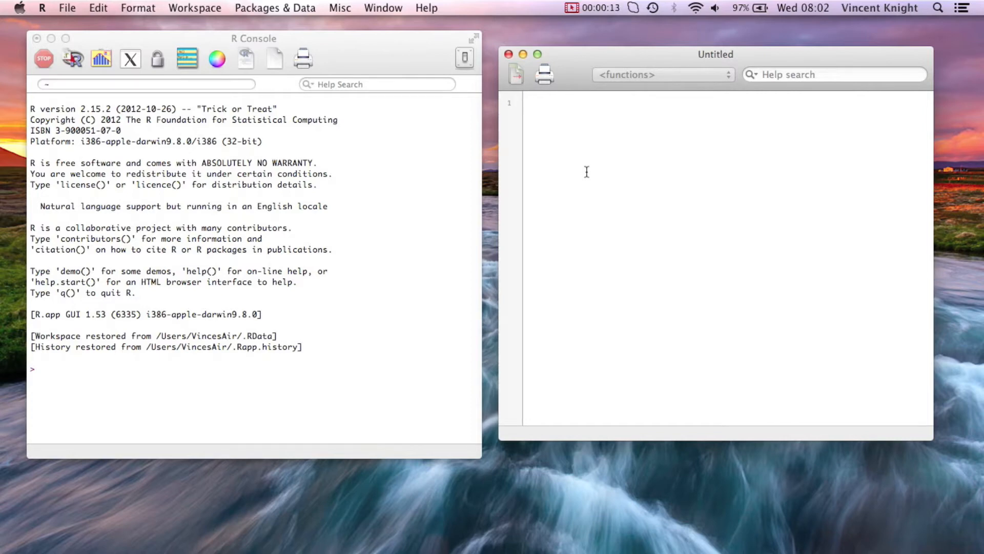
Define dwarfs <- c("Dopey","Sneezey","Happy","Sleepy","Grumpy","Doc") in the script and run it
click(527, 102)
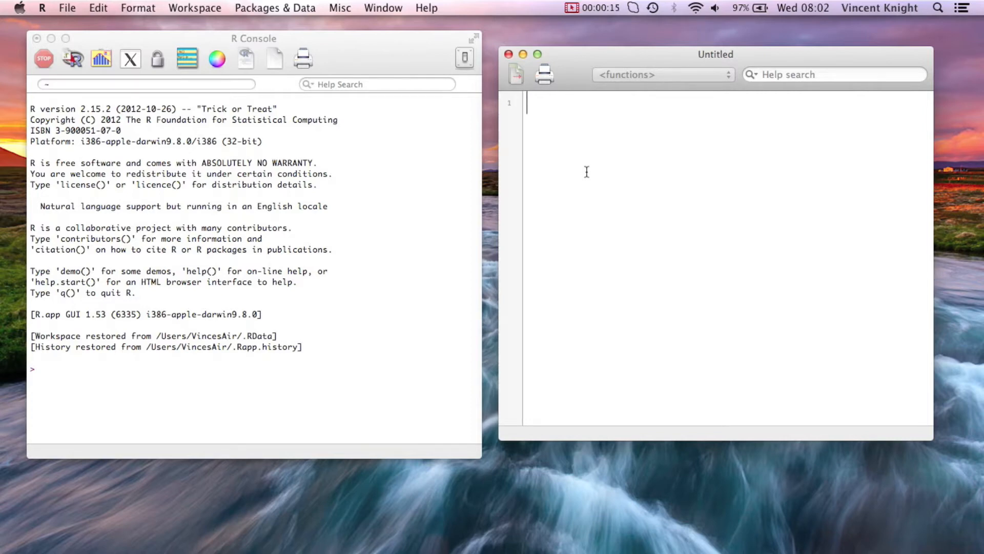
text(dw)
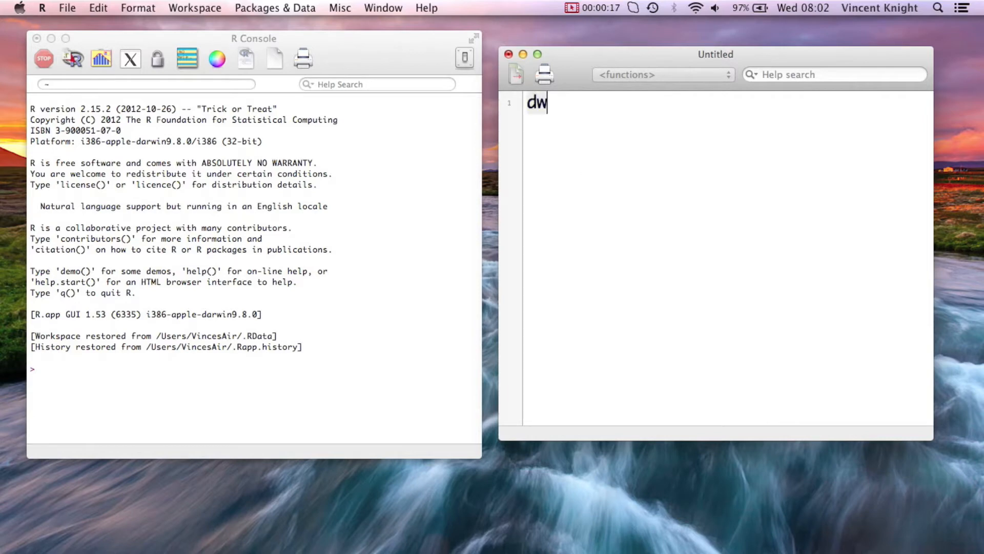
text(arfs<)
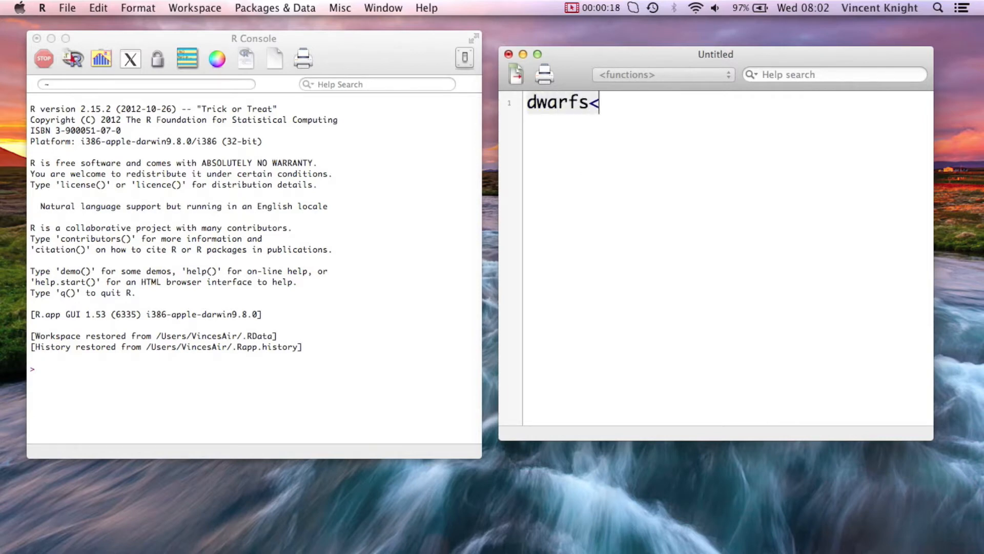
text(-)
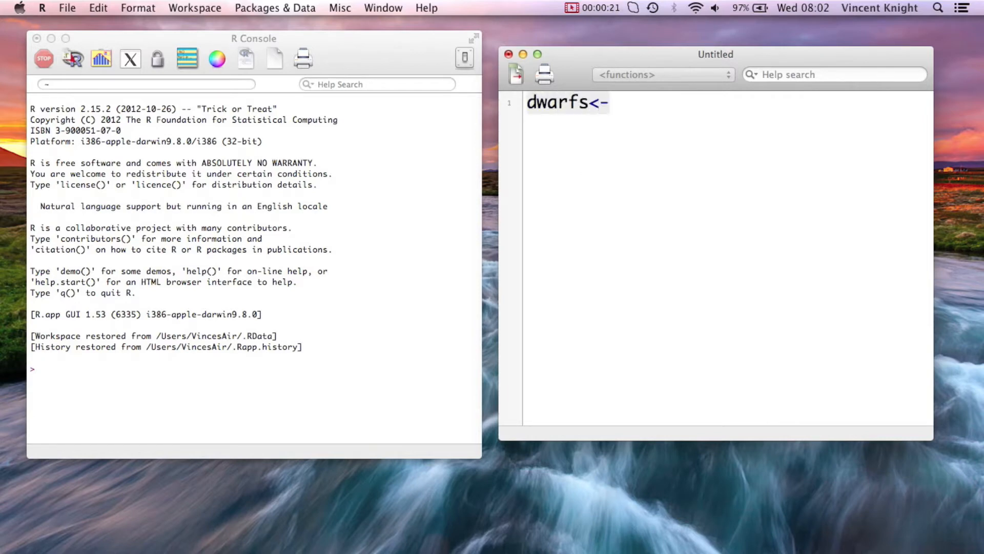
text(c("Do"))
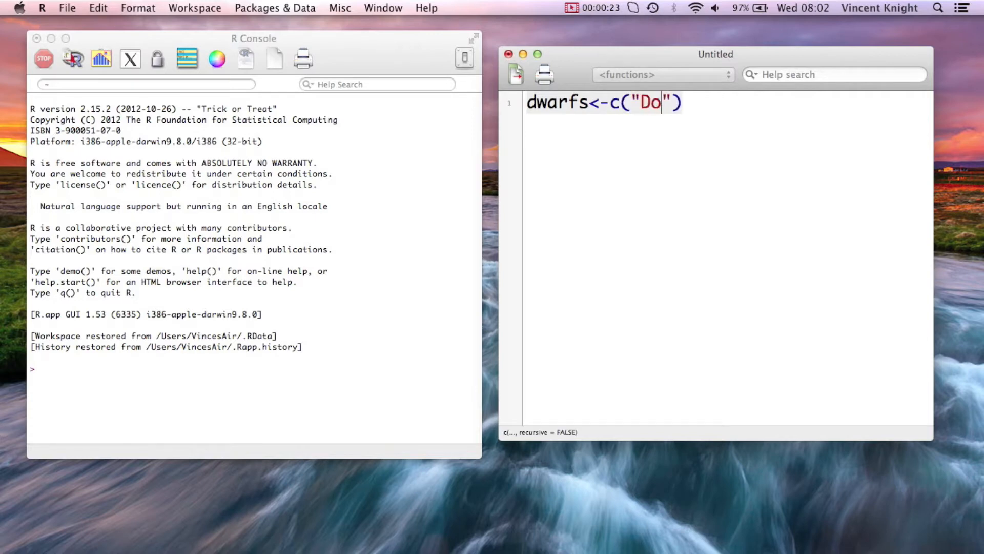
text(pey",)
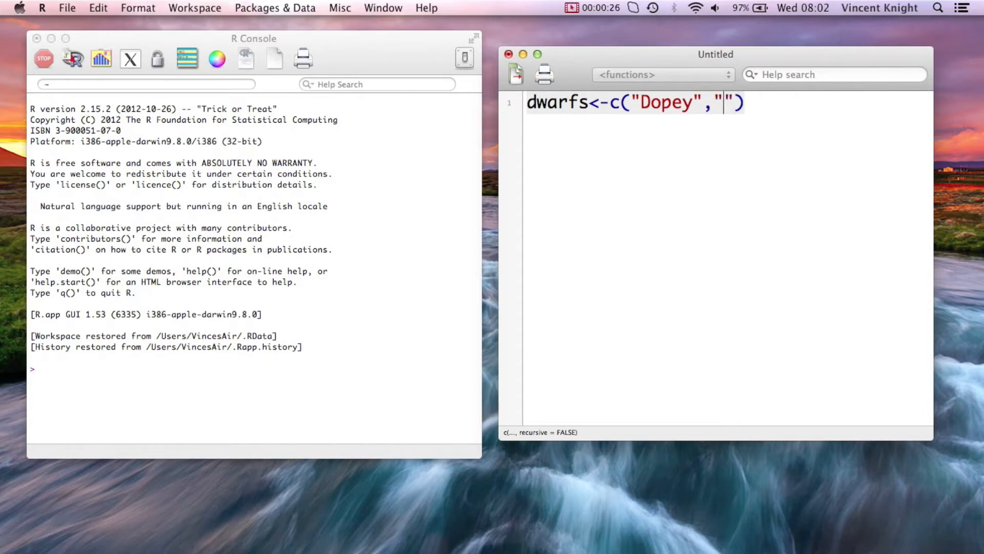
text(Sneezey)
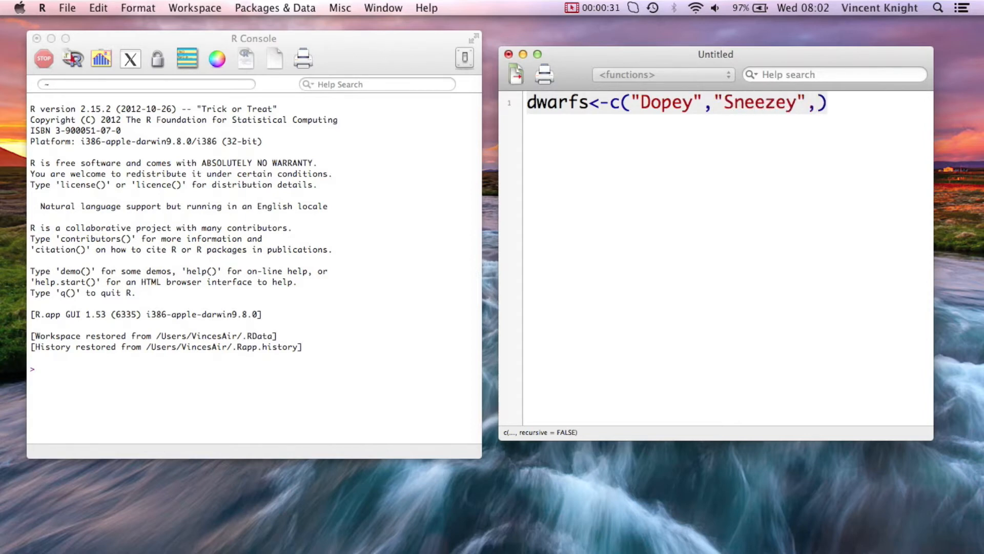
text(Happy","Sleep)
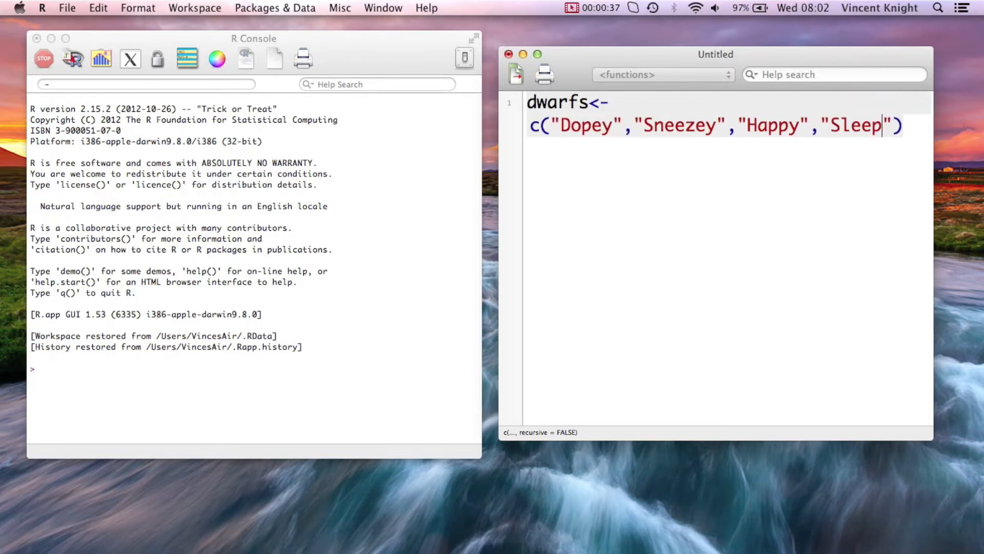
text(y",)
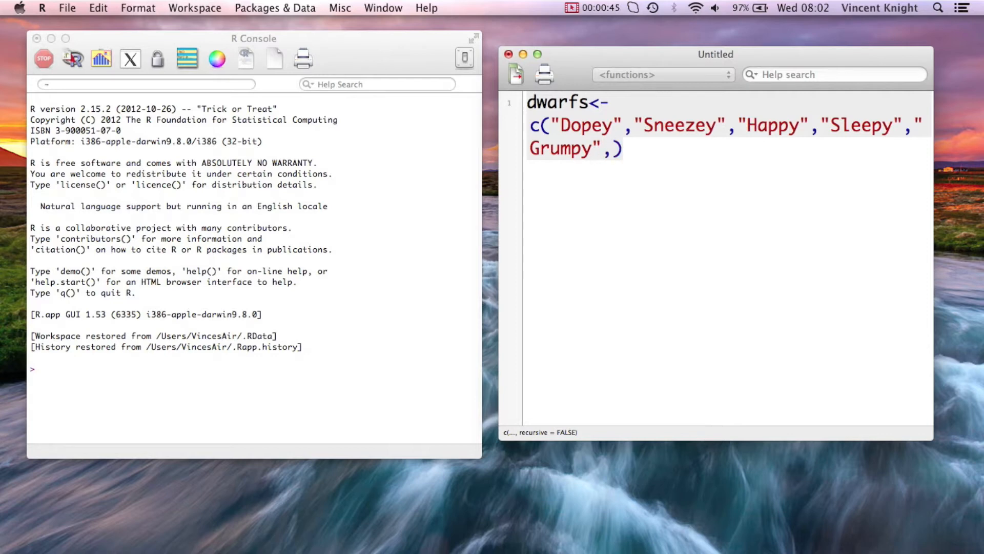
text(Doc"")
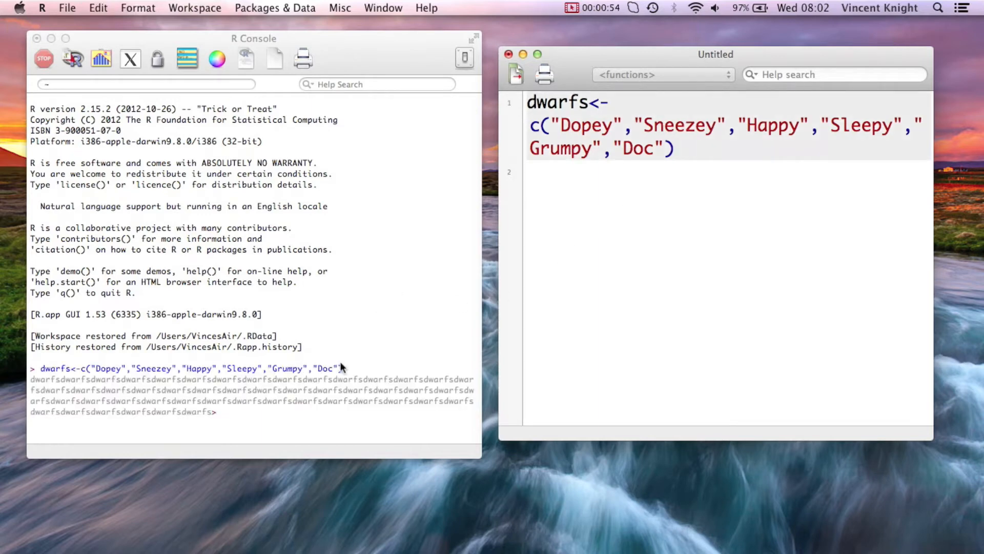
Print dwarfs in the console, listing all six names from Dopey to Doc
text(dwarfs)
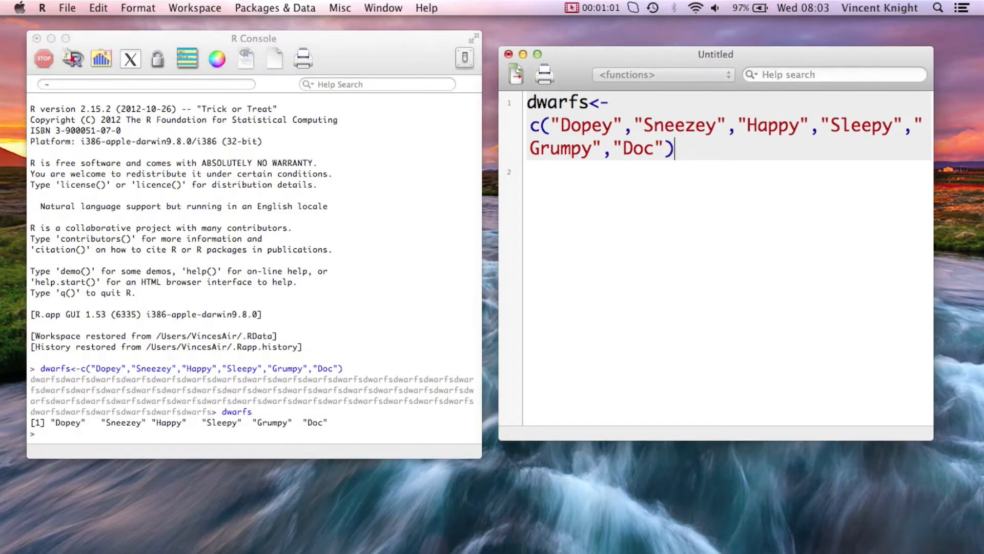
key(Return)
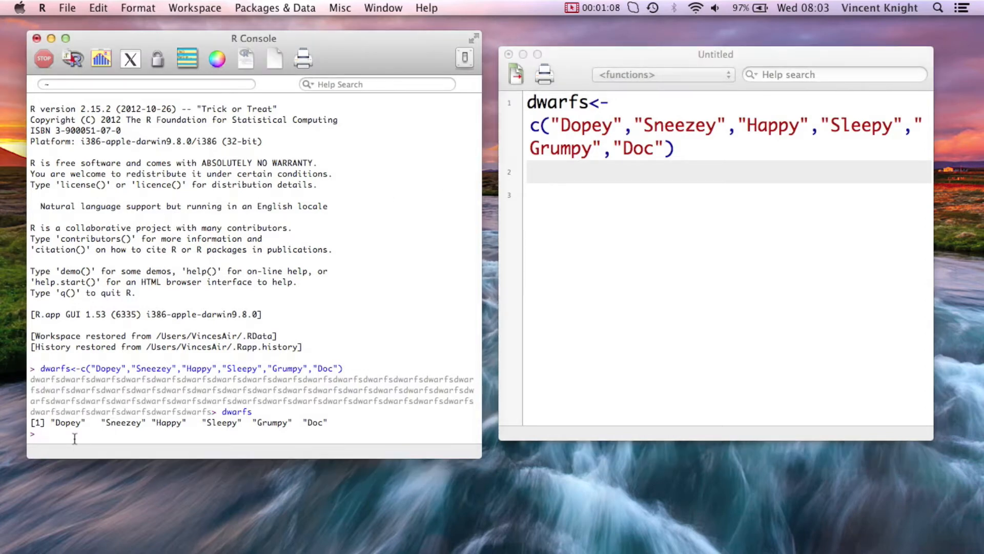
Evaluate dwarfs[c(1,4,5)] to return Dopey, Sleepy and Grumpy
text(dwarfs)
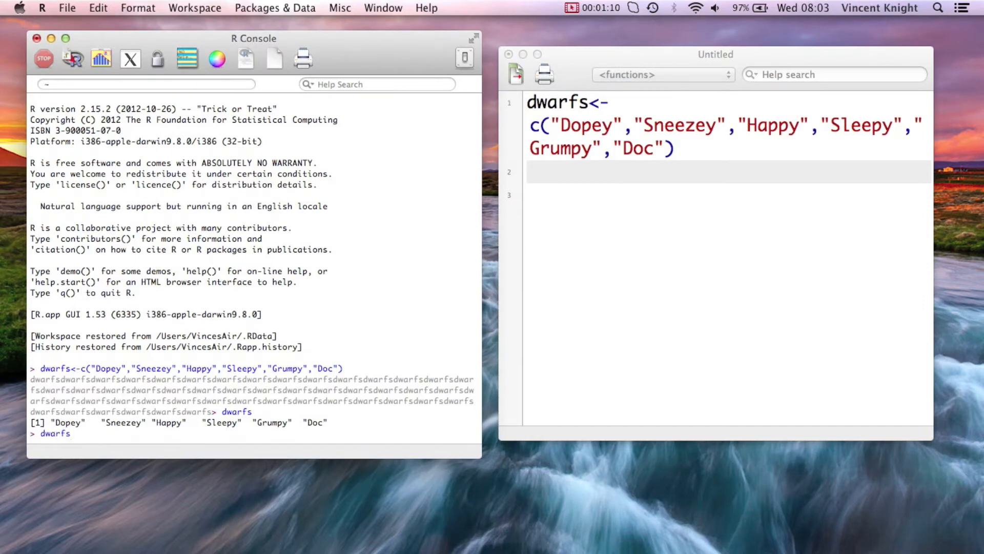
text([])
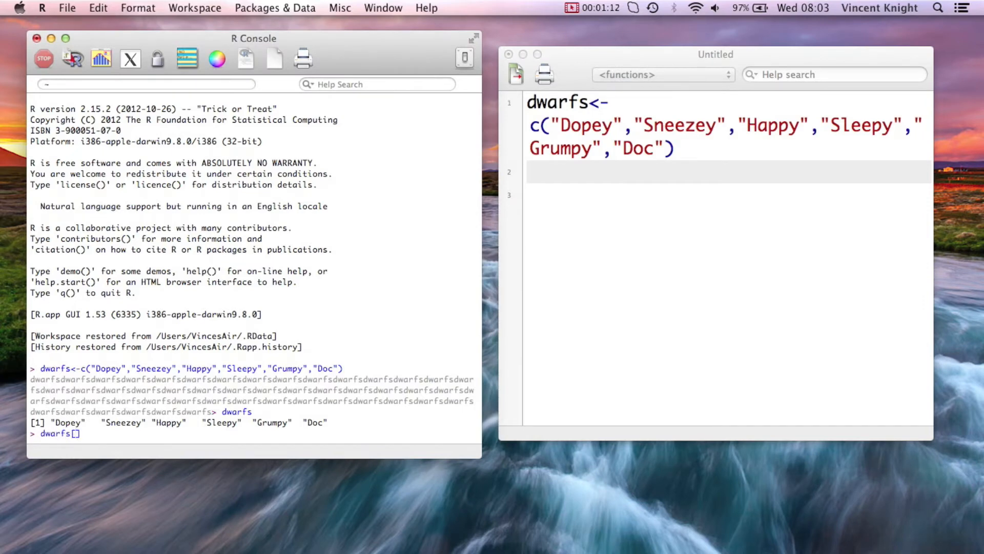
text((c,)
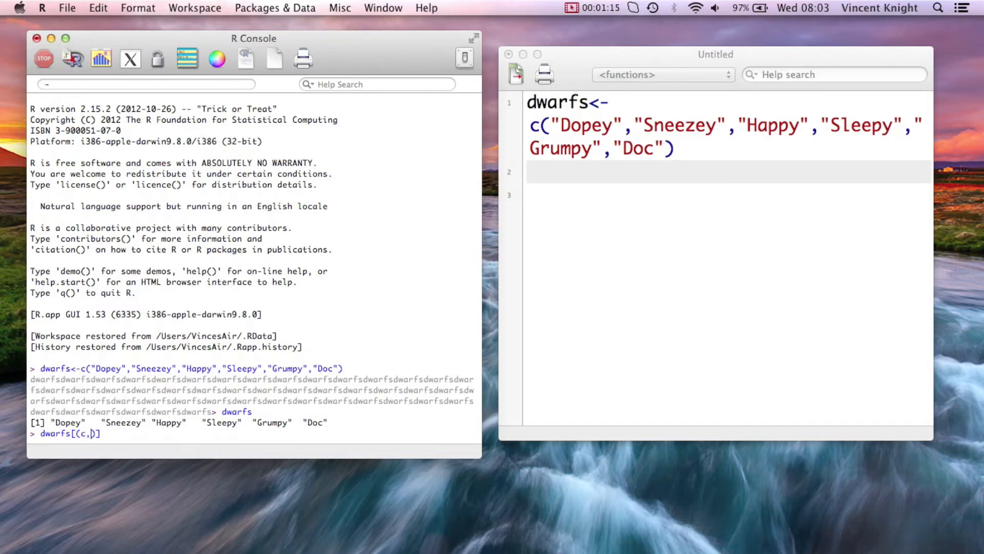
key(Backspace)
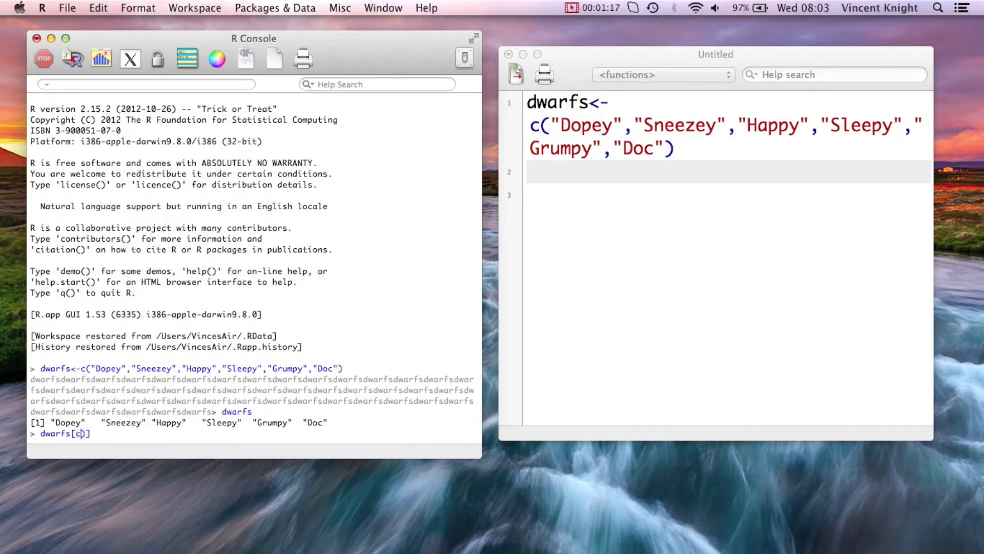
text((1,4,5)
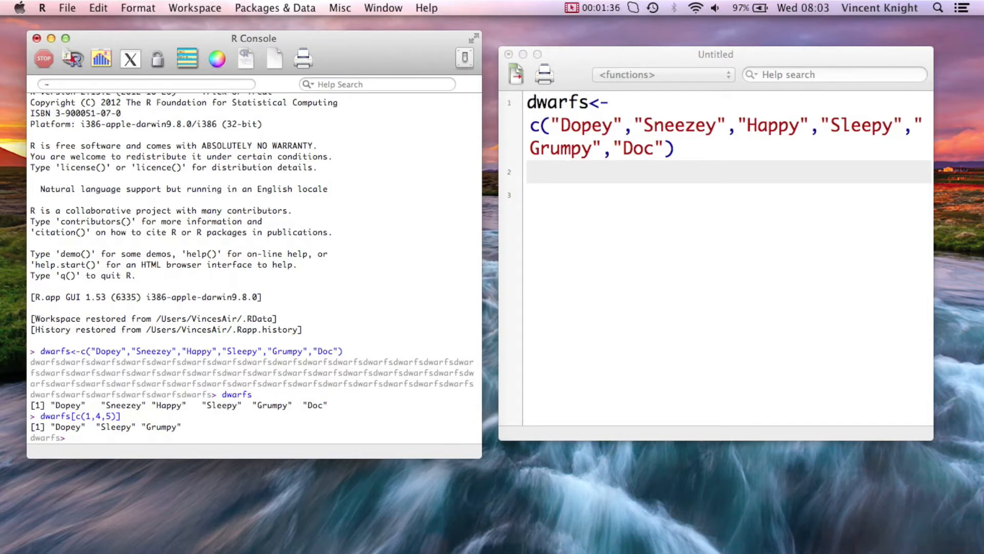
Evaluate 3:5 giving 3 4 5, then length(dwarfs) giving 6
text(3)
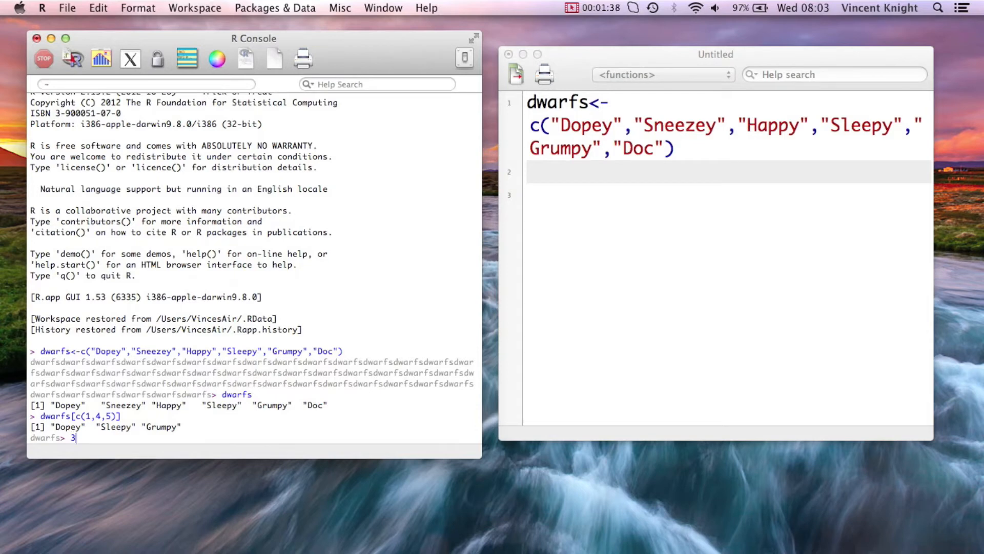
text(:)
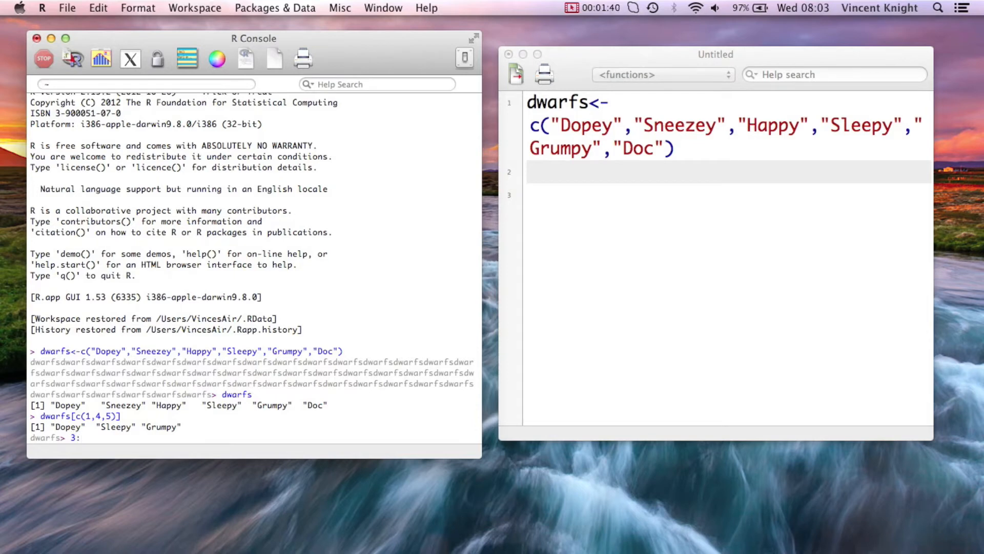
text(5)
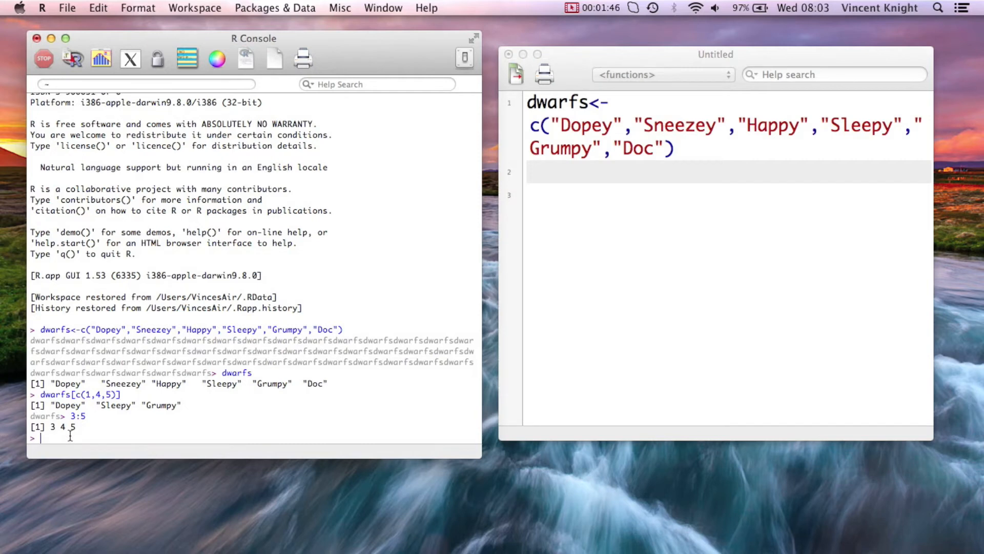
text(length()
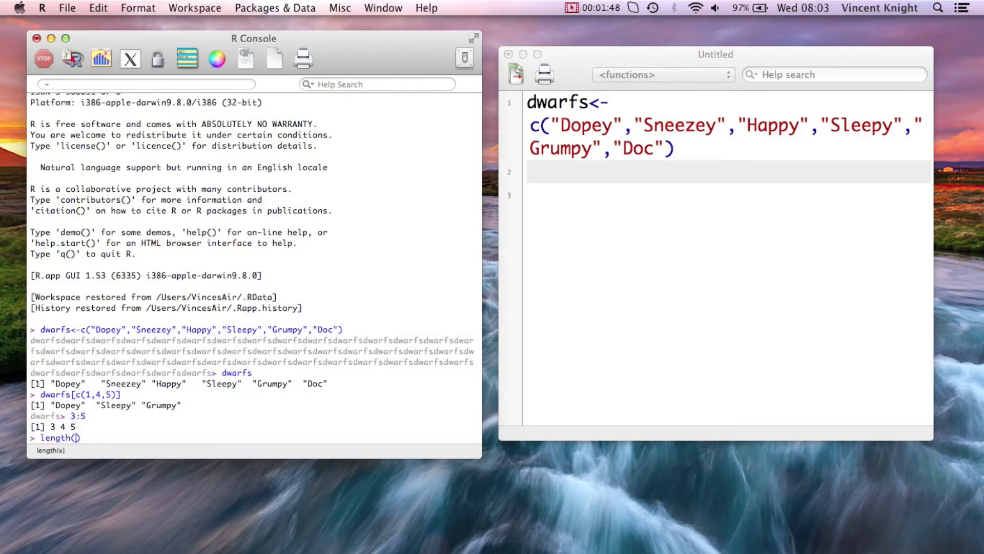
text(dwr)
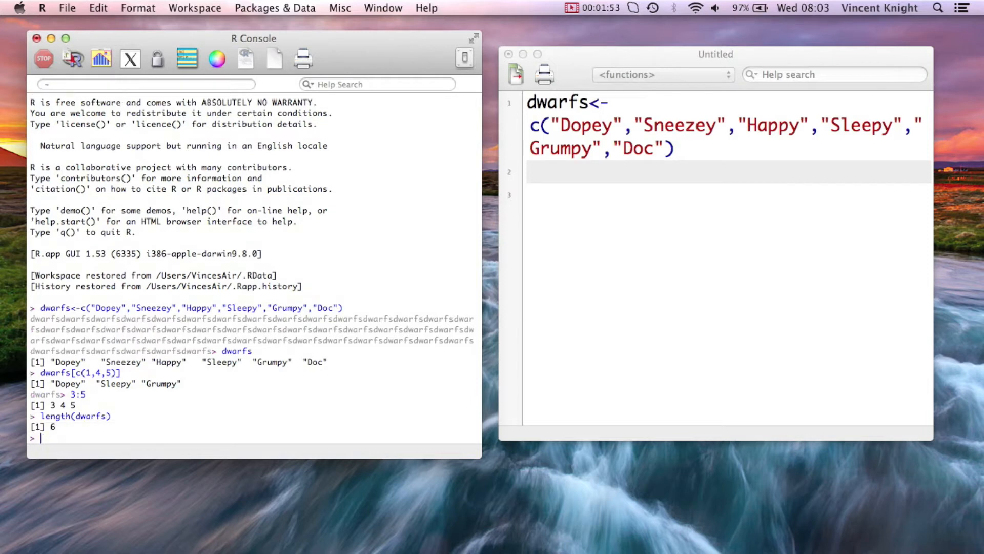
Evaluate dwarfs[3:length(dwarfs)] to return Happy, Sleepy, Grumpy and Doc
text(dr)
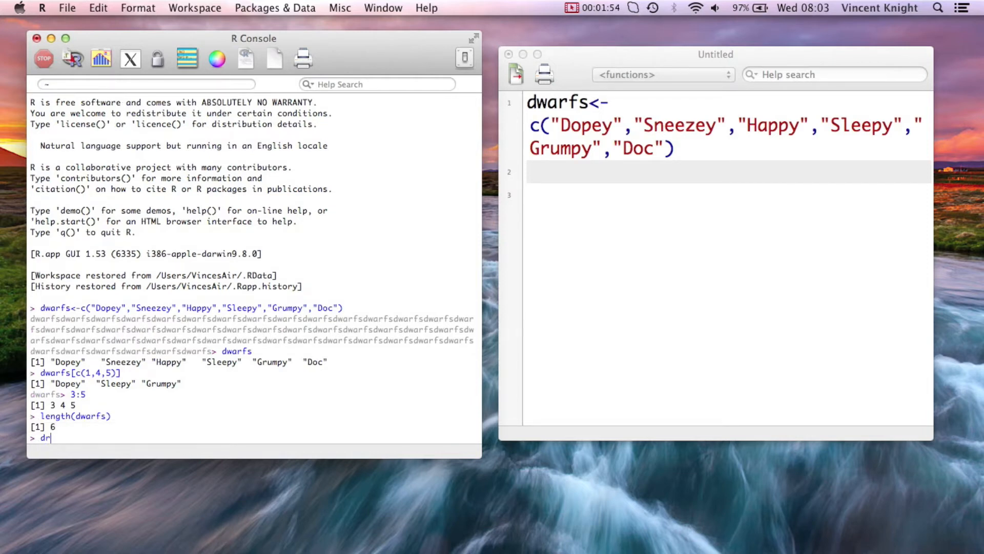
text(warfs)
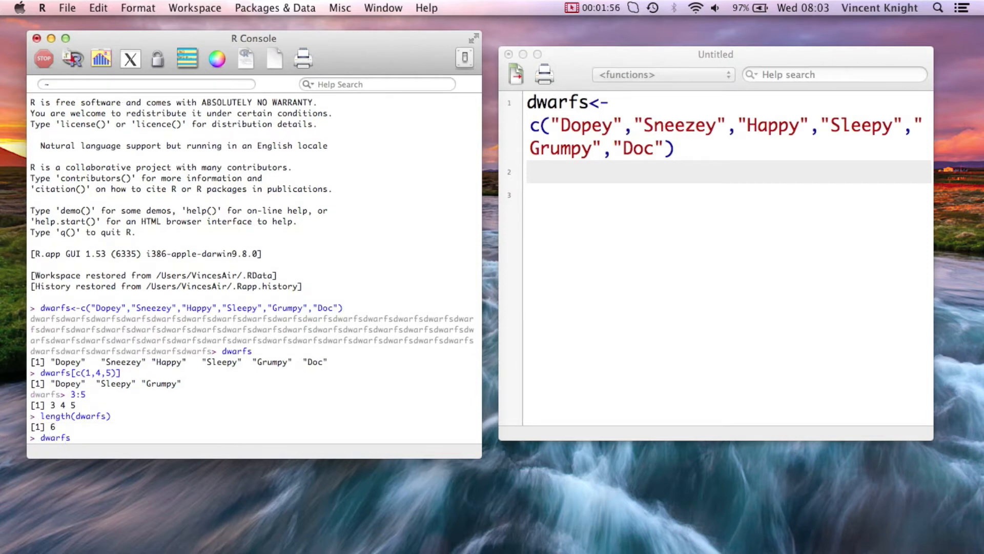
text([])
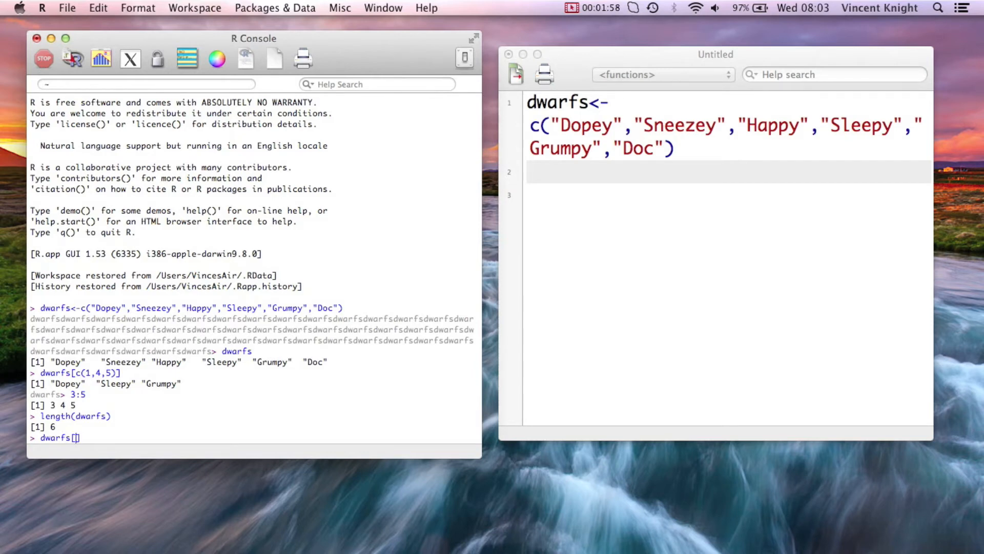
text(3)
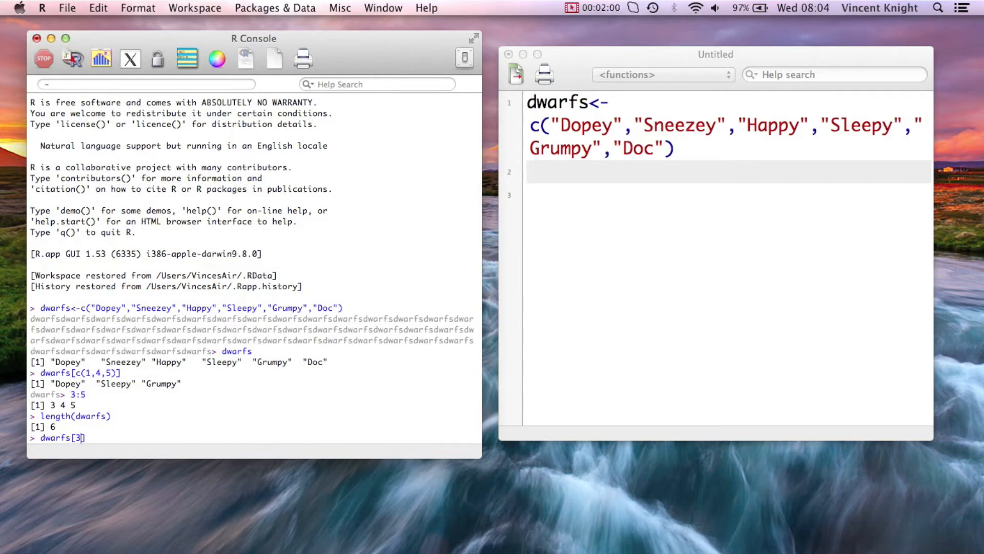
text(:length)
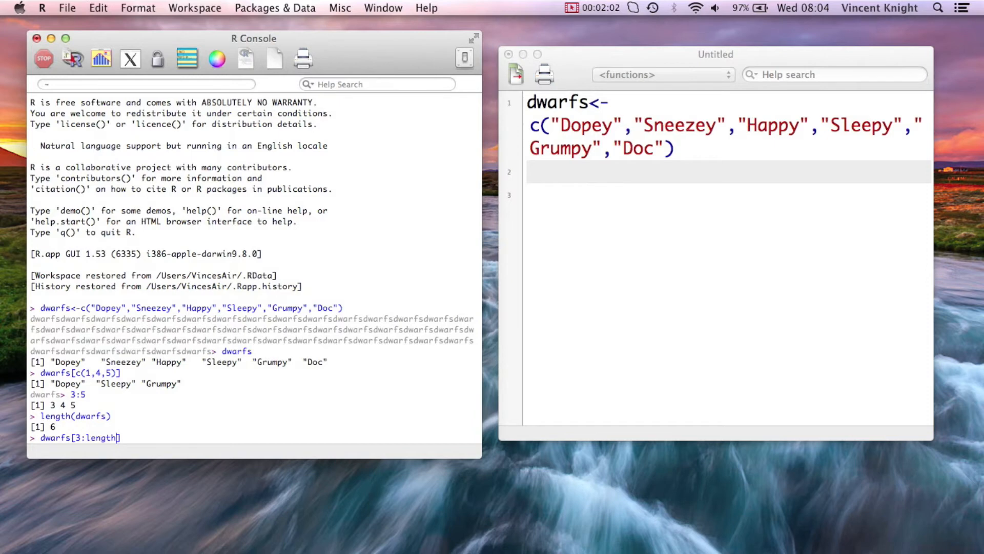
text((dwarfs))
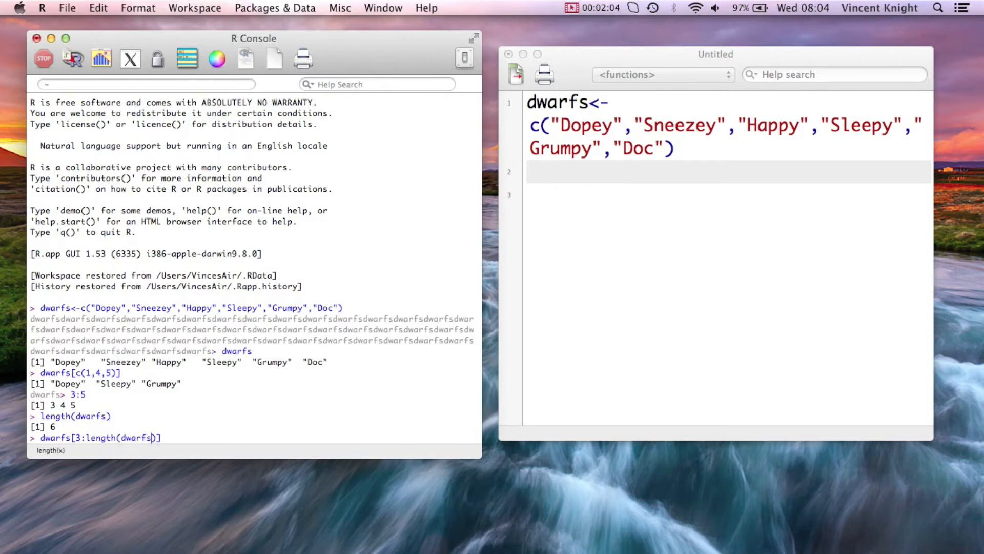
key(Return)
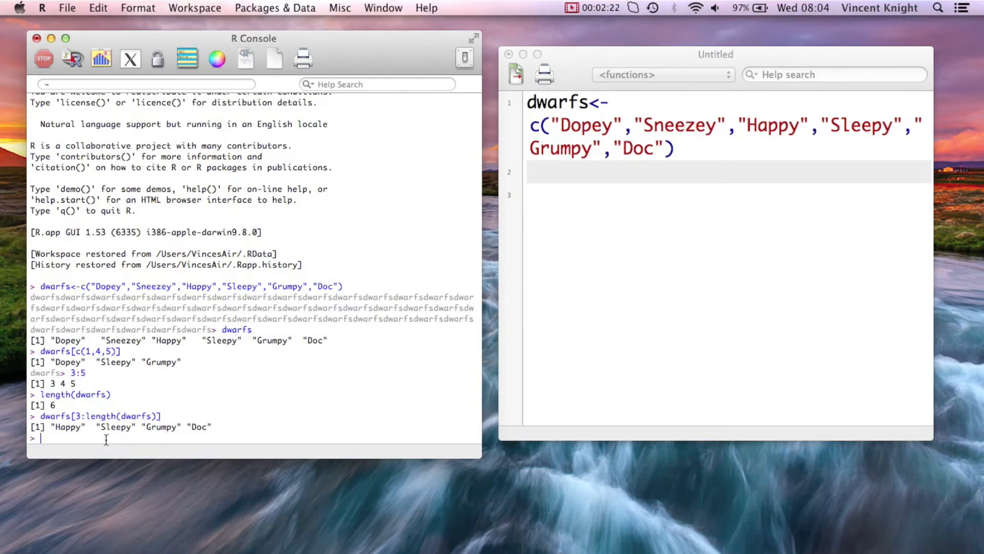
Assign Index <- c(TRUE,FALSE,FALSE,TRUE,FALSE,TRUE) as a logical vector
text(Index)
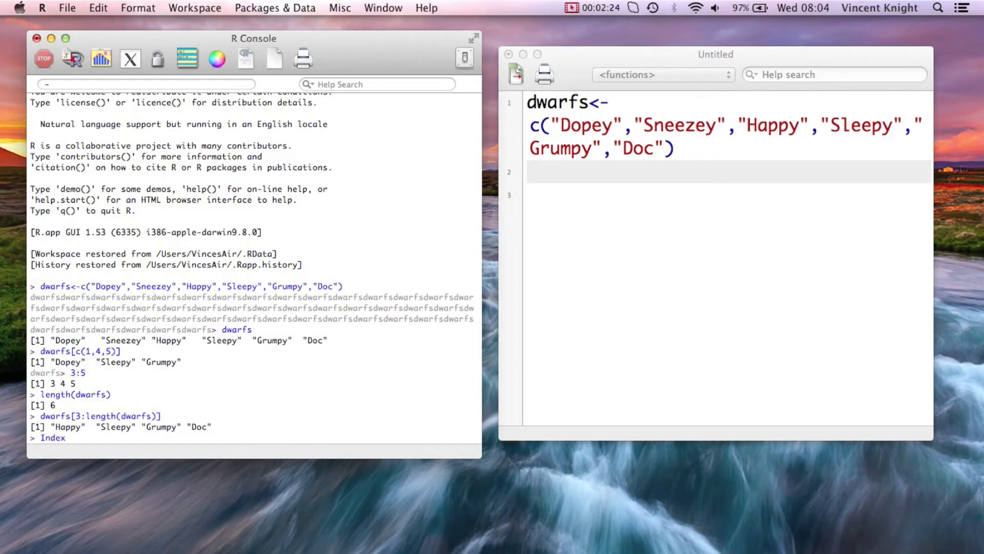
text(<-)
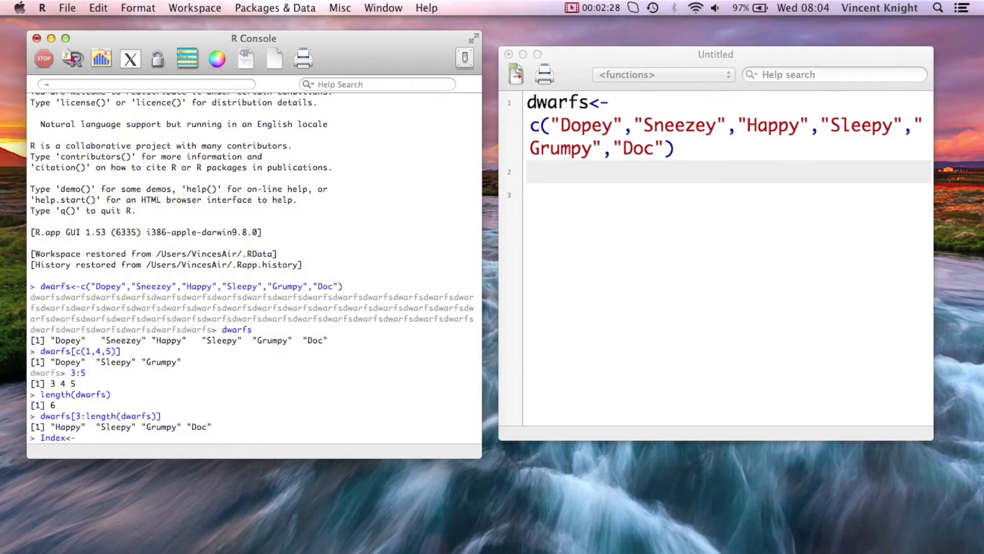
text(c)
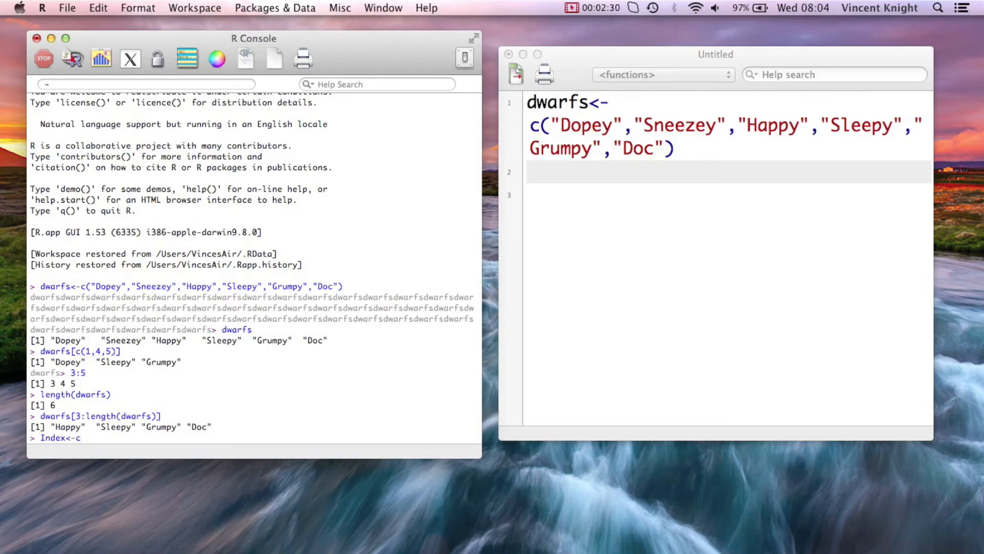
text(c(T)
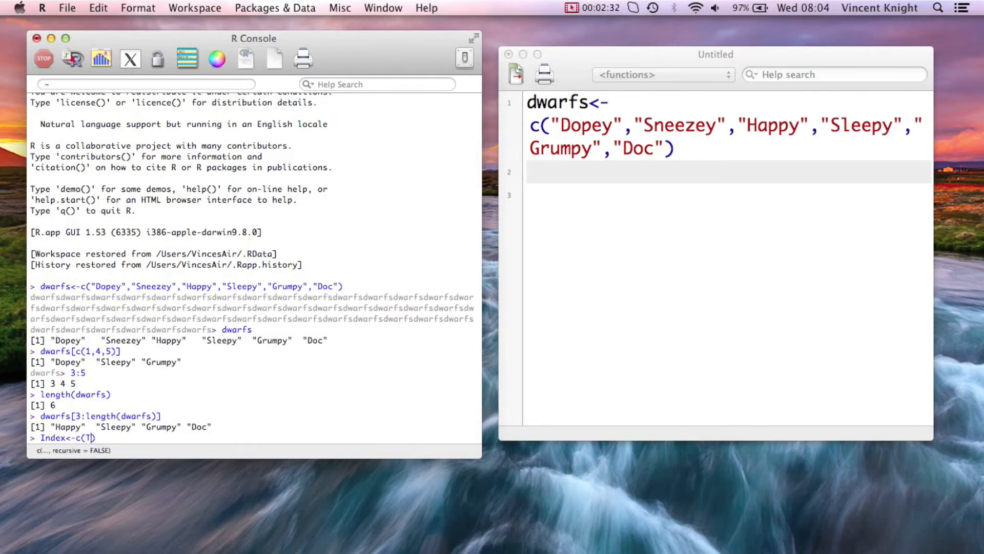
text(RU)
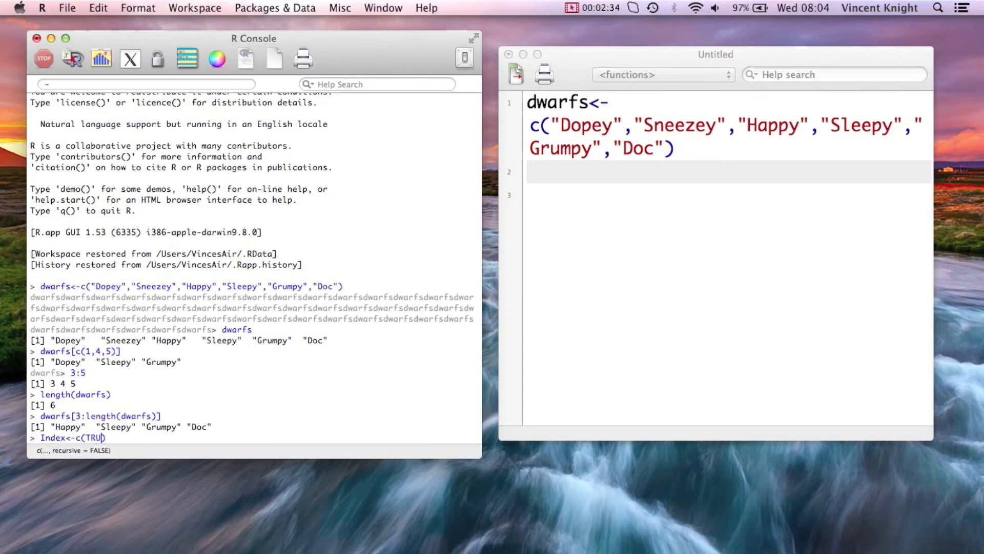
text(E,FALSE,FALS)
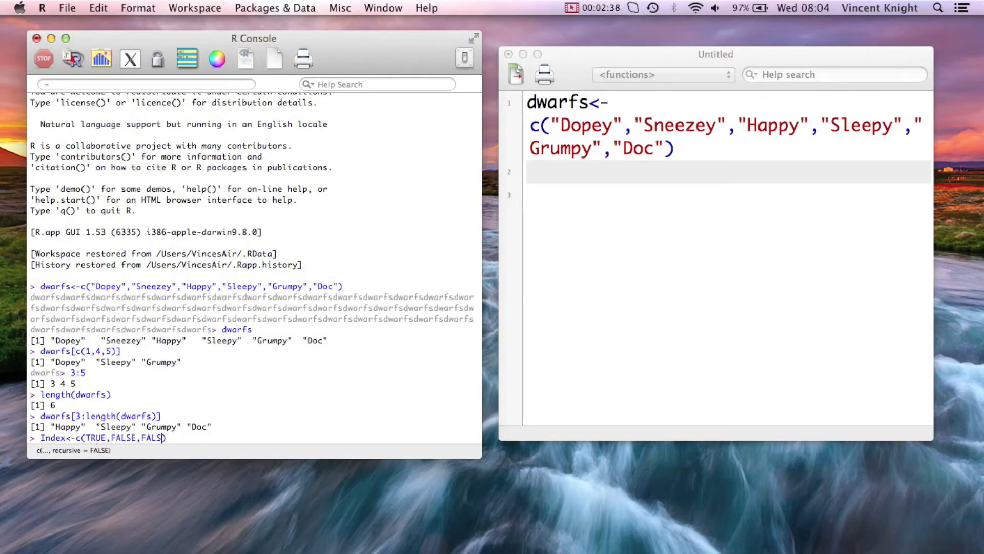
text(E,TRUE,)
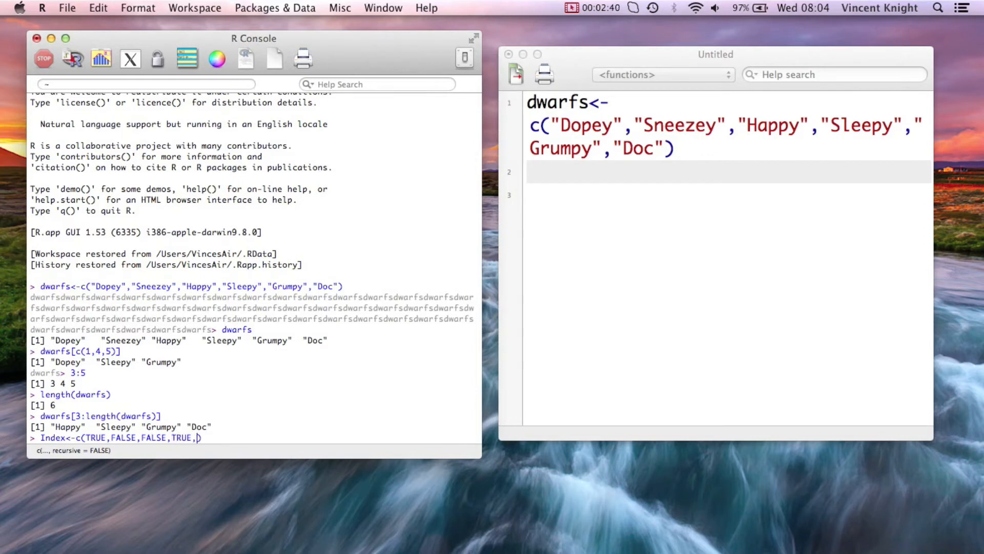
text(FALSE))
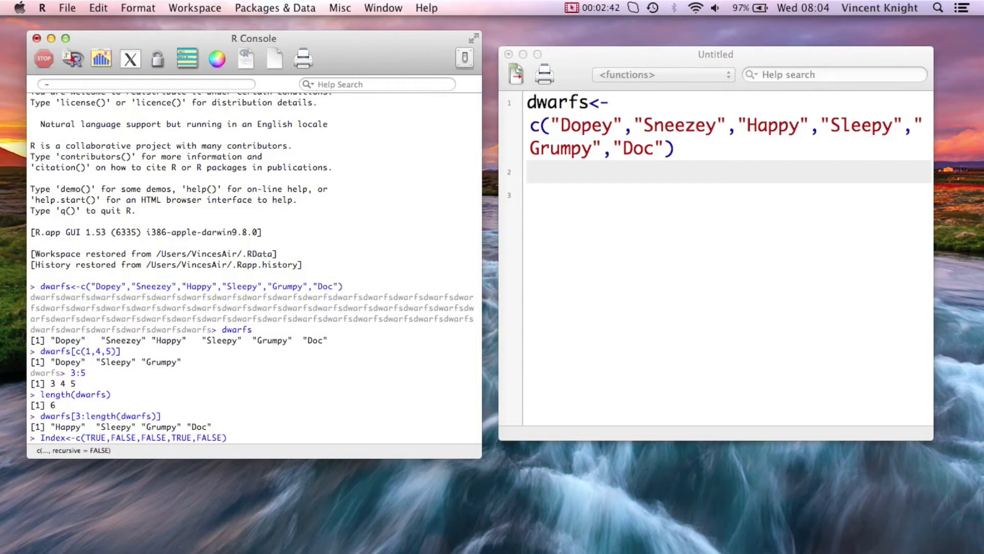
text(,TRUE)
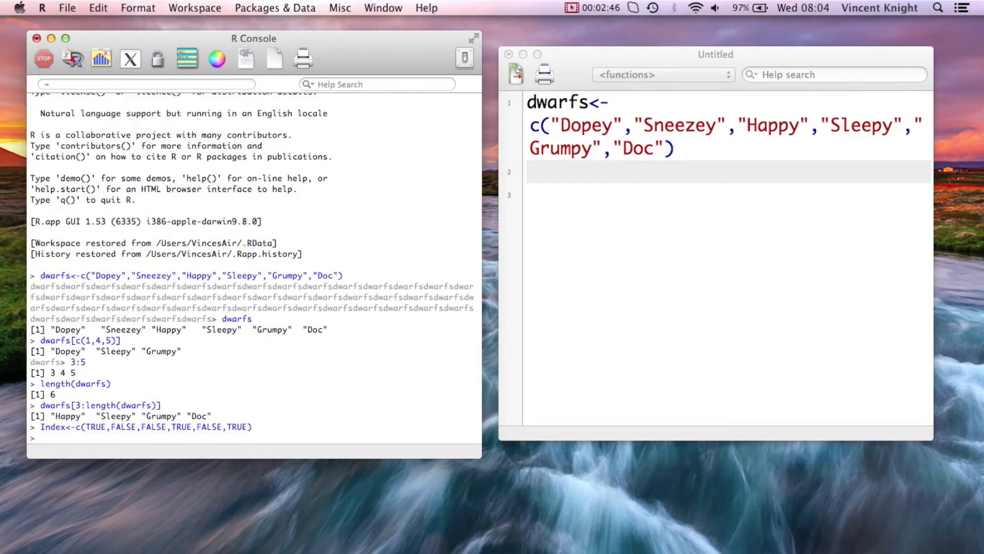
Evaluate dwarfs[Index] returning Dopey, Sleepy and Doc, then begin a new Index assignment
text(dwa)
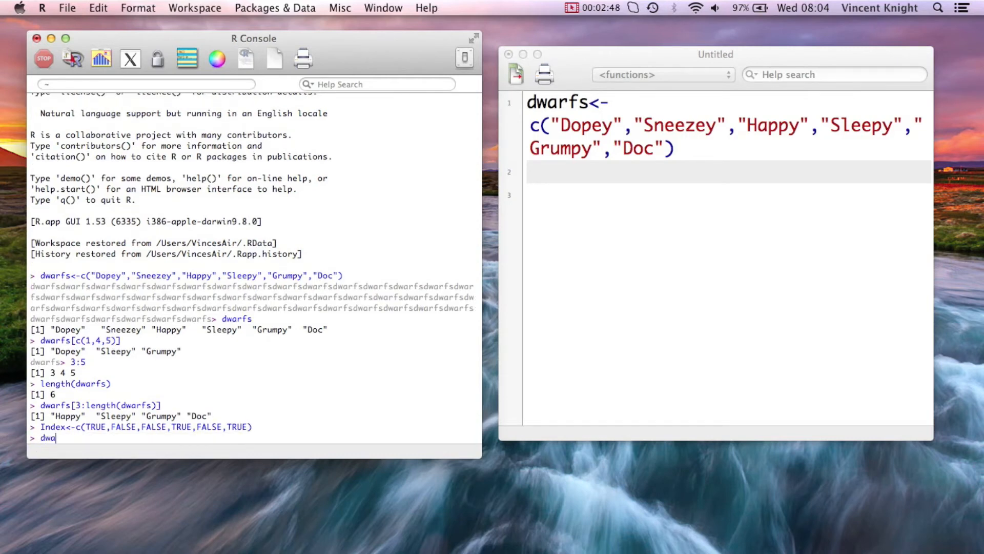
text(rfs[Index)
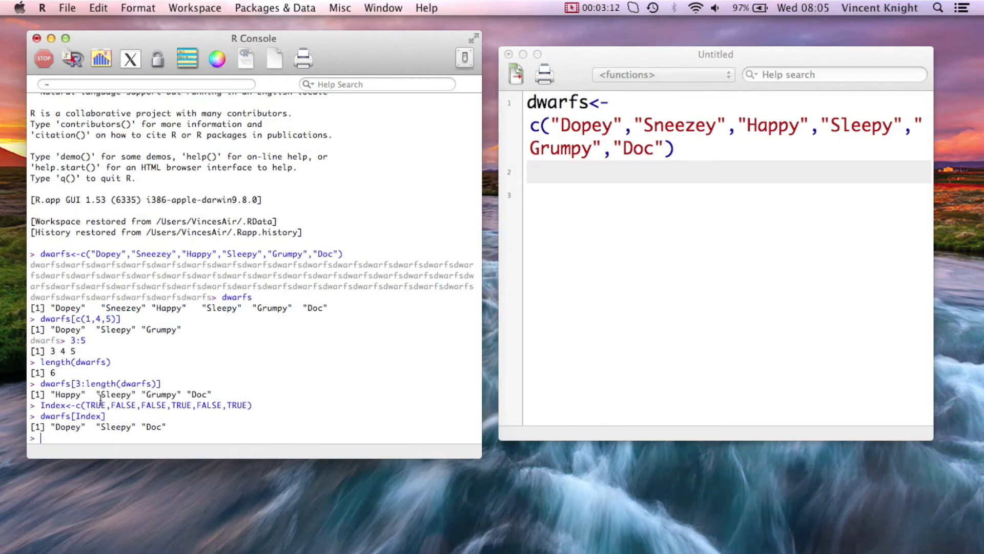
text(Index<-)
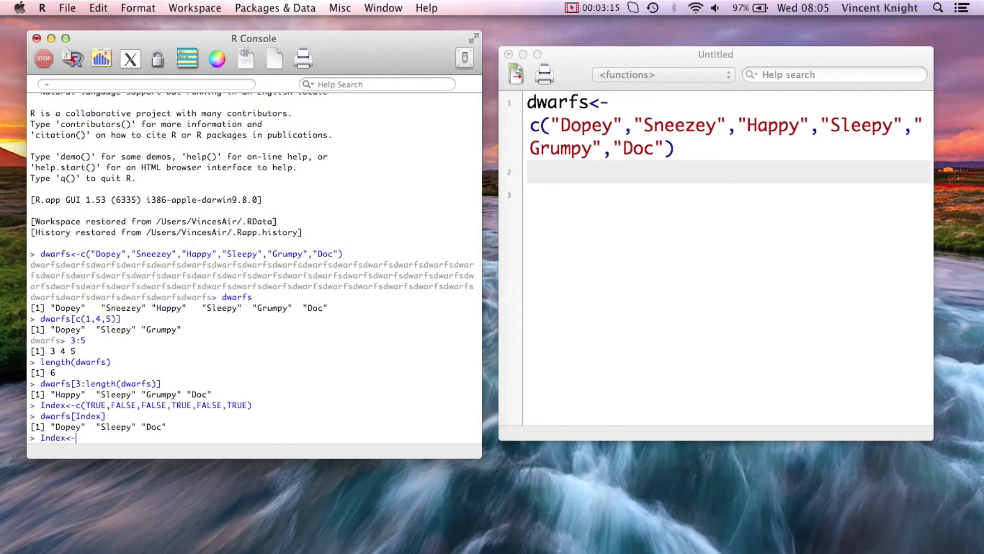
Evaluate substr(dwarfs,1,1) to get the initials D S H S G D
text(sub)
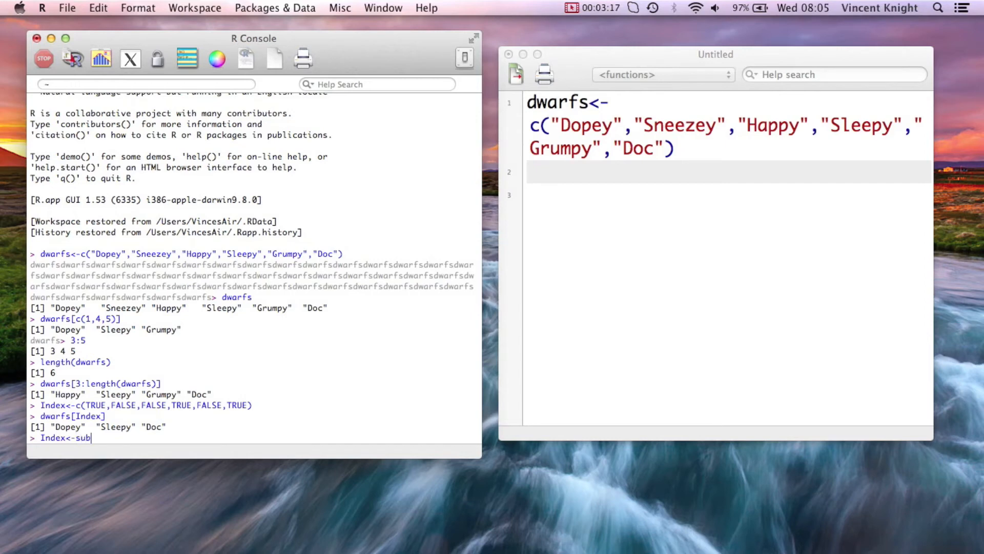
text(str())
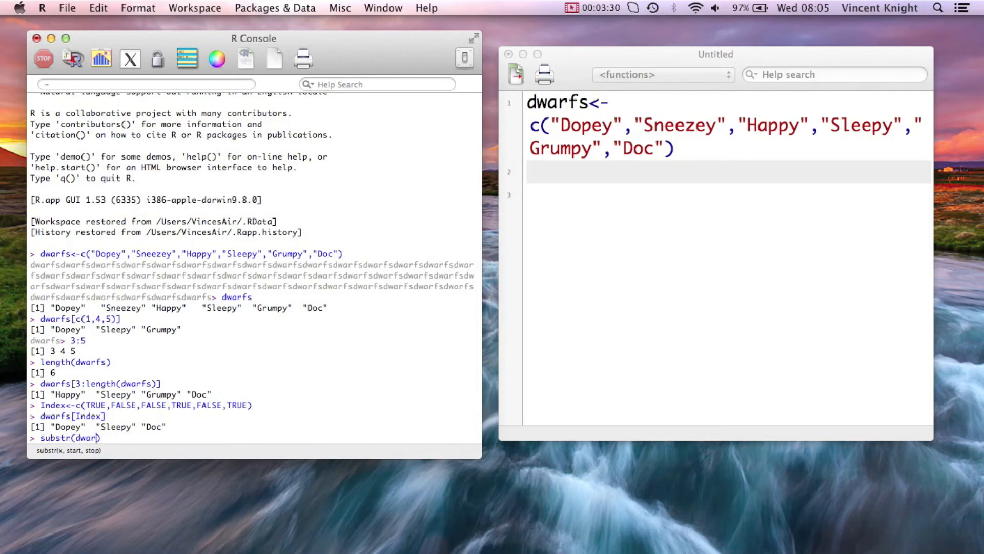
text(,1)
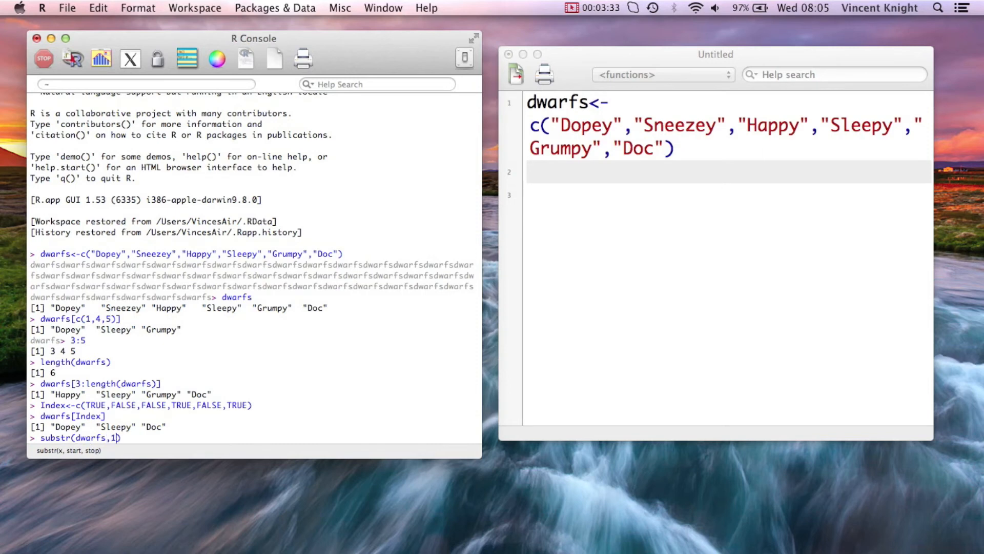
text(,1))
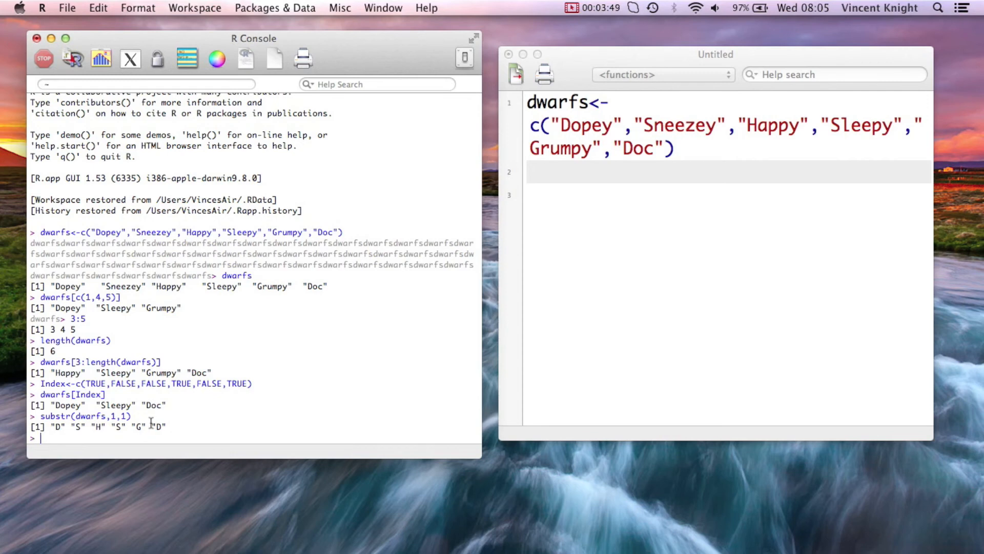
text(Index<-)
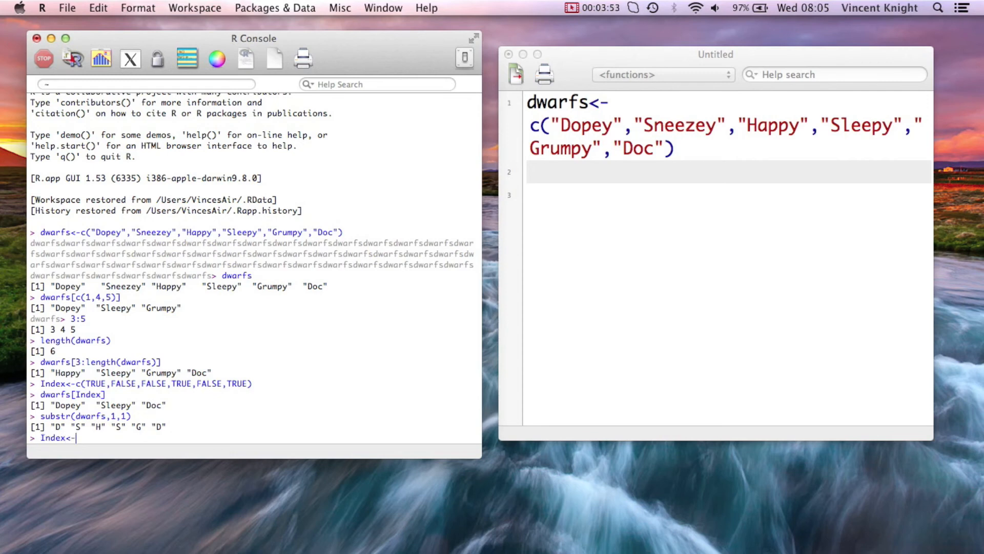
Reassign Index <- substr(dwarfs,1,1)=="D" and print it as TRUE FALSE FALSE FALSE FALSE TRUE
text(substr())
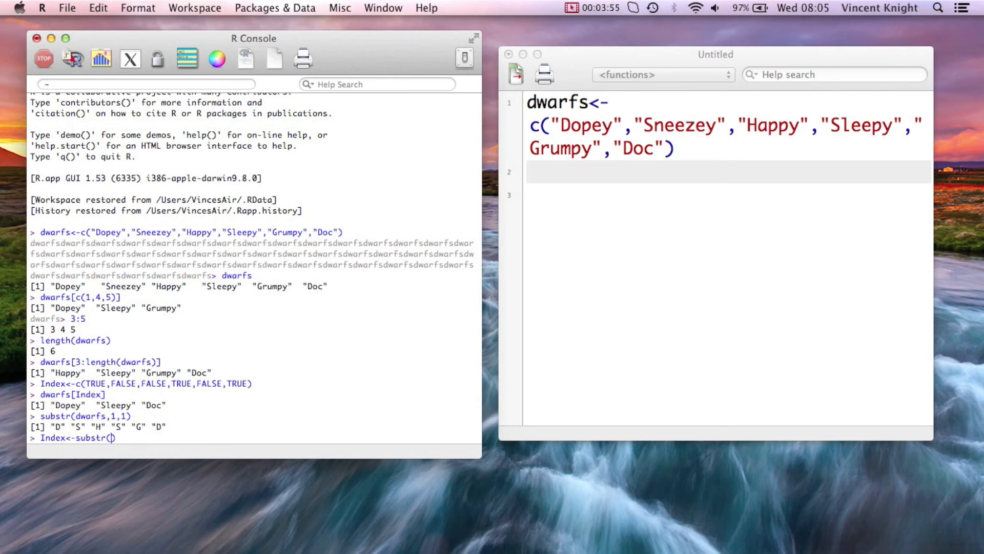
text(dwarfs,)
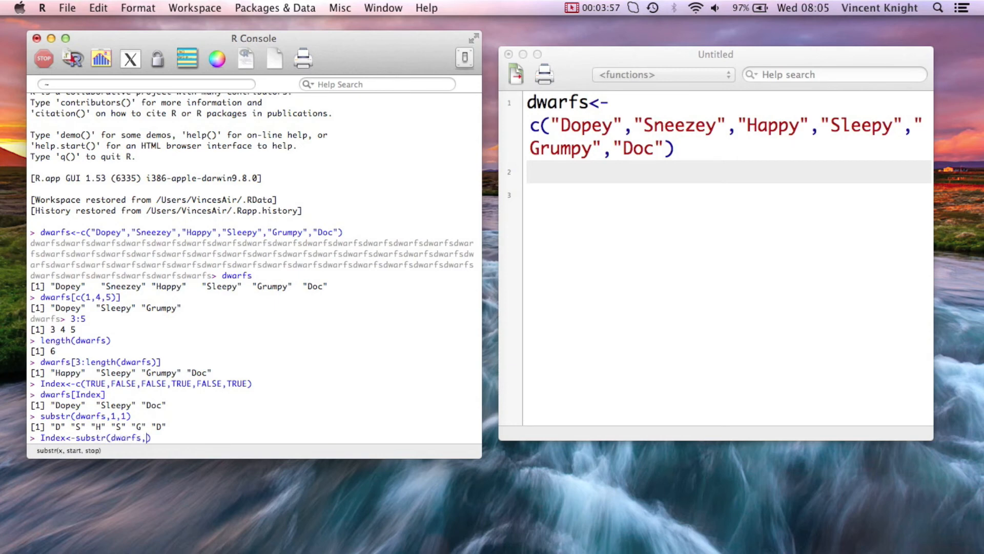
text(1,1))
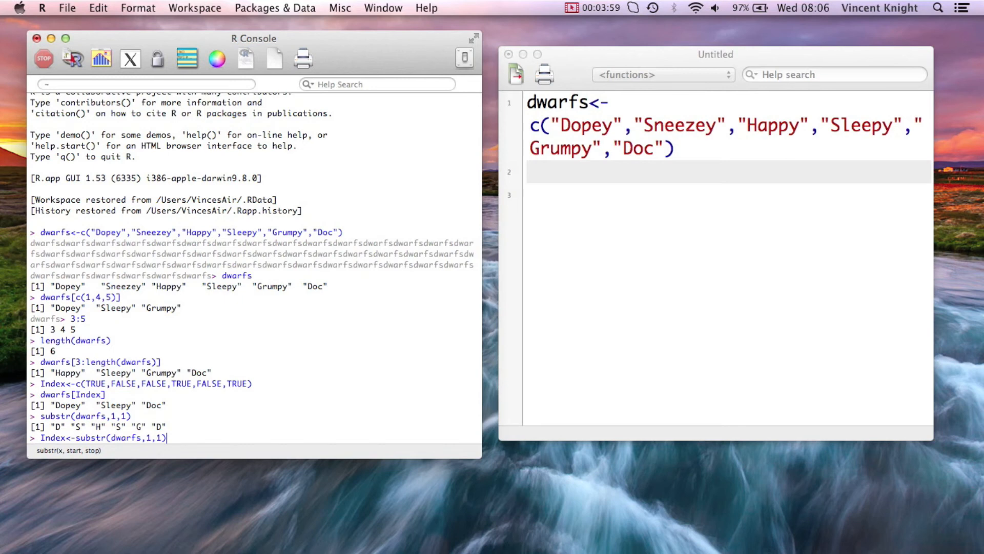
text(=="E")
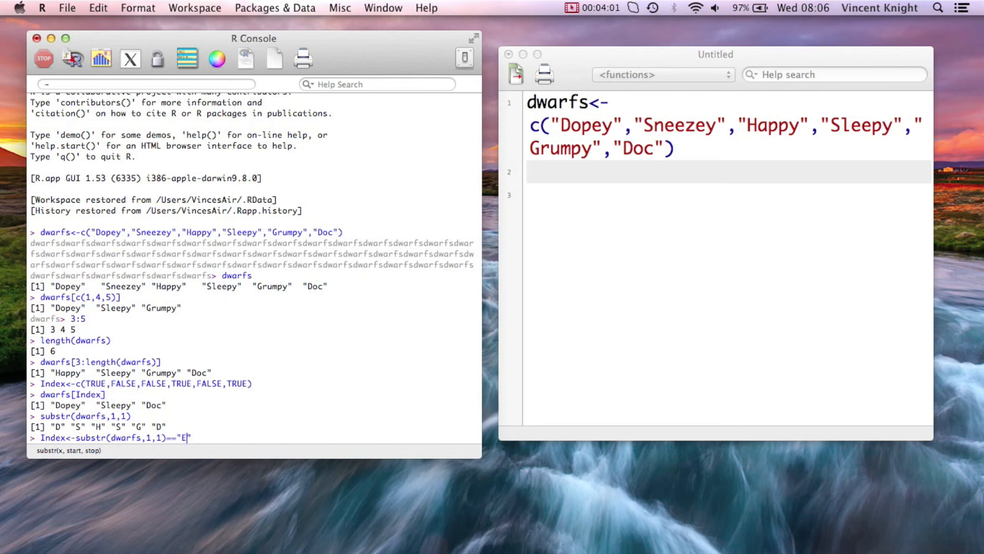
text(D)
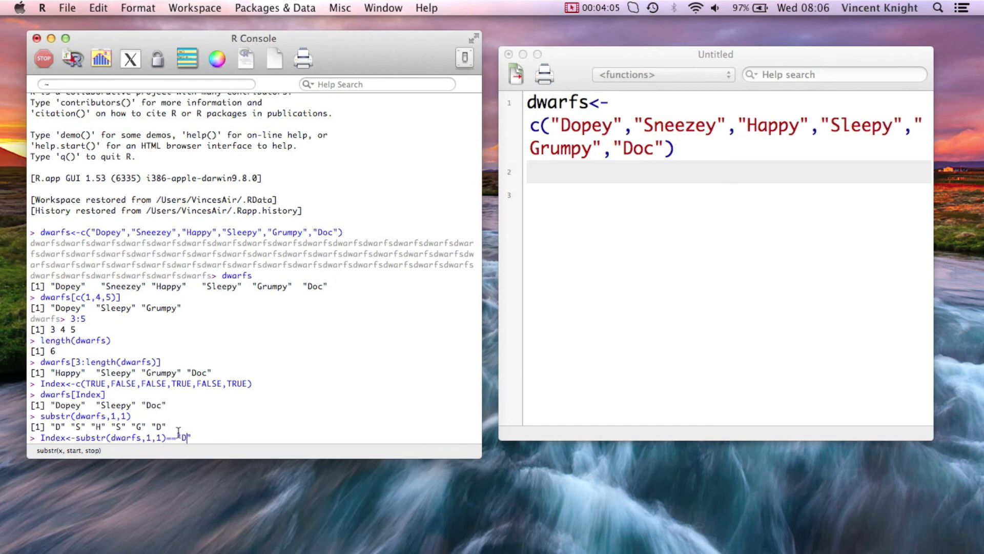
text(")
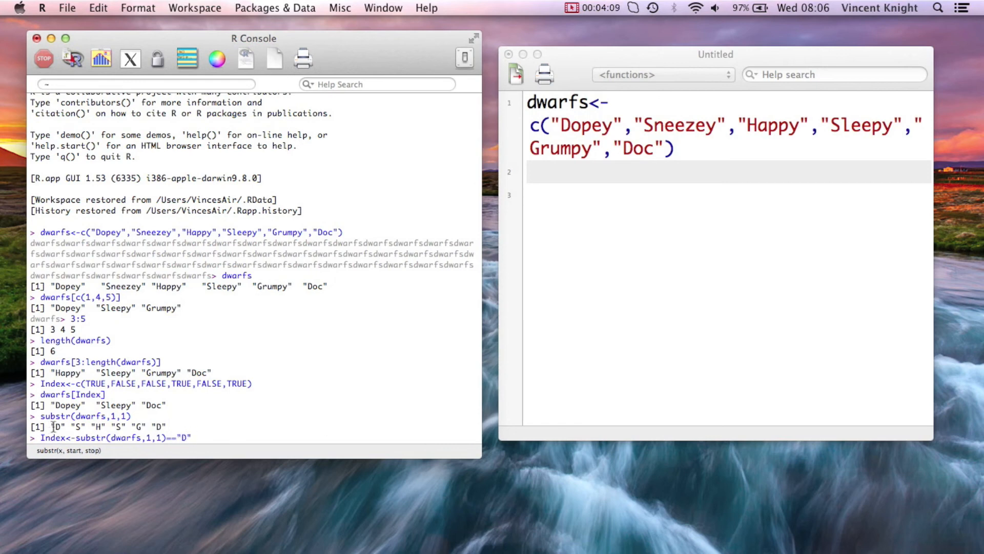
key(Return)
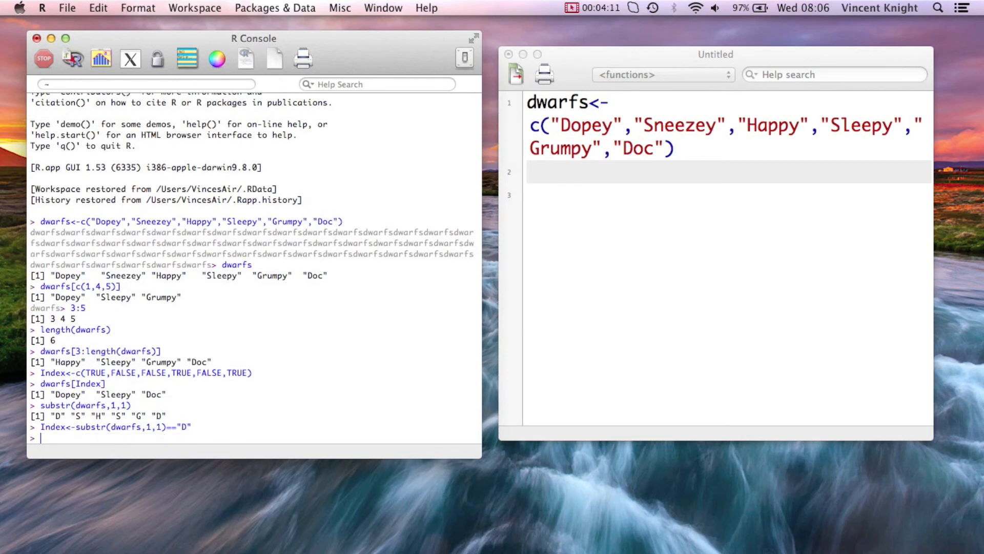
text(Index)
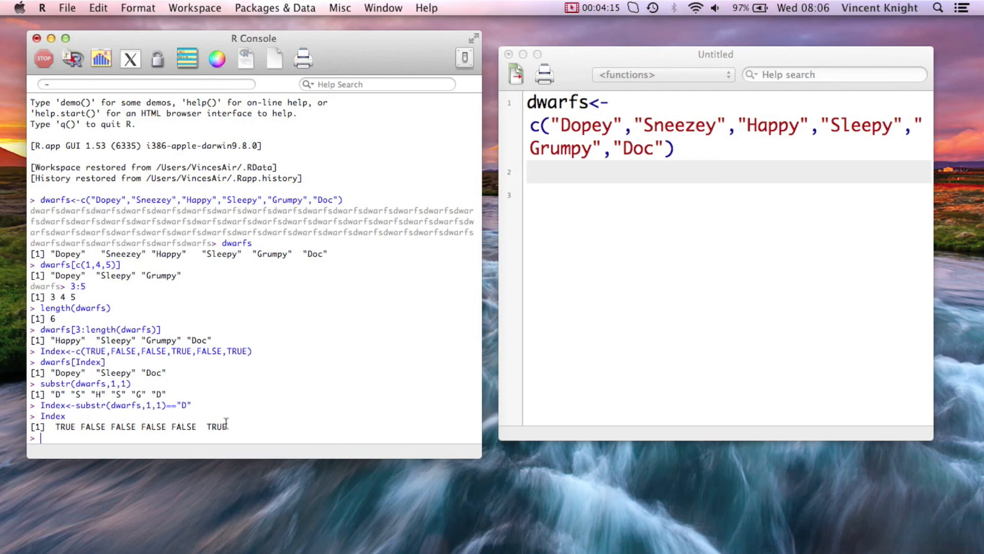
mouse_move(119, 449)
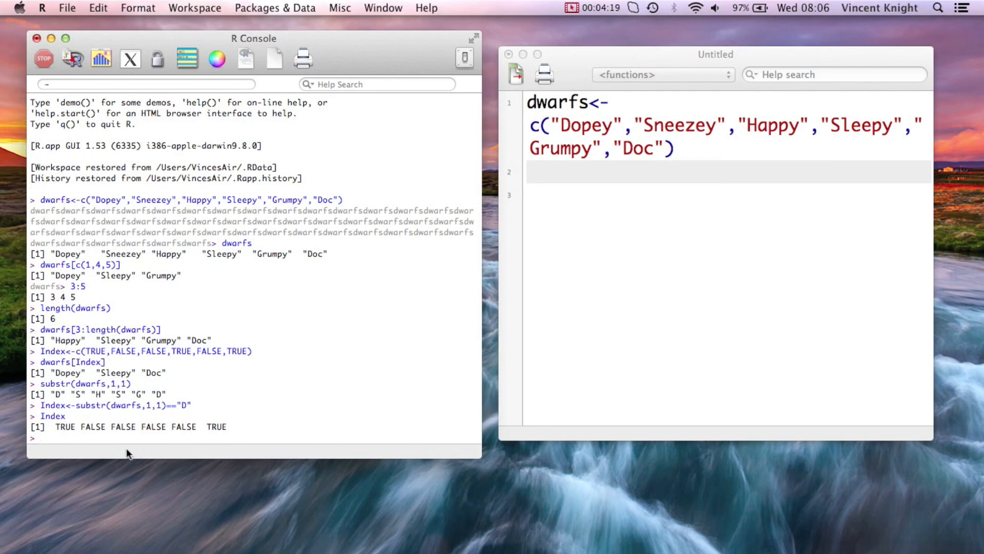
Evaluate dwarfs[Index] to return only Dopey and Doc
text(d)
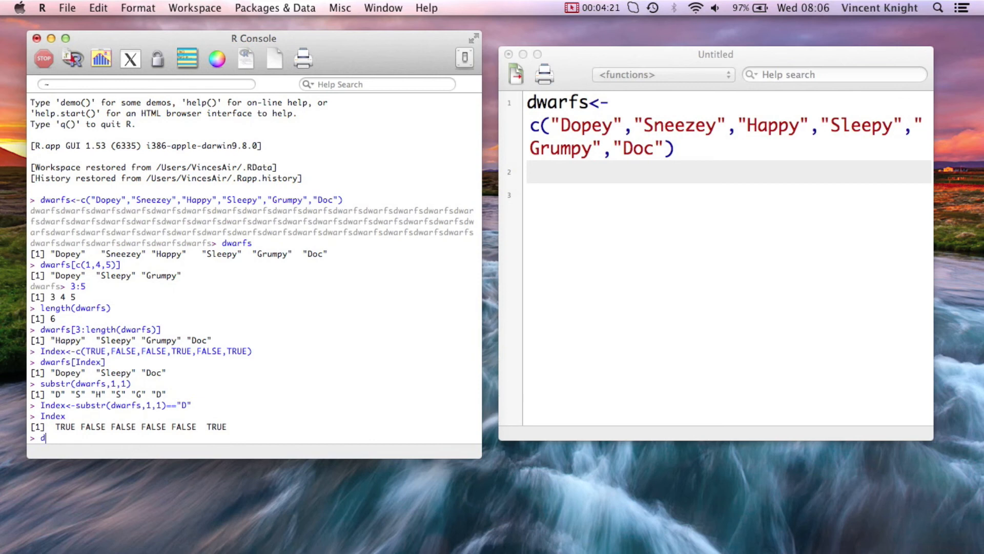
text(warfs[])
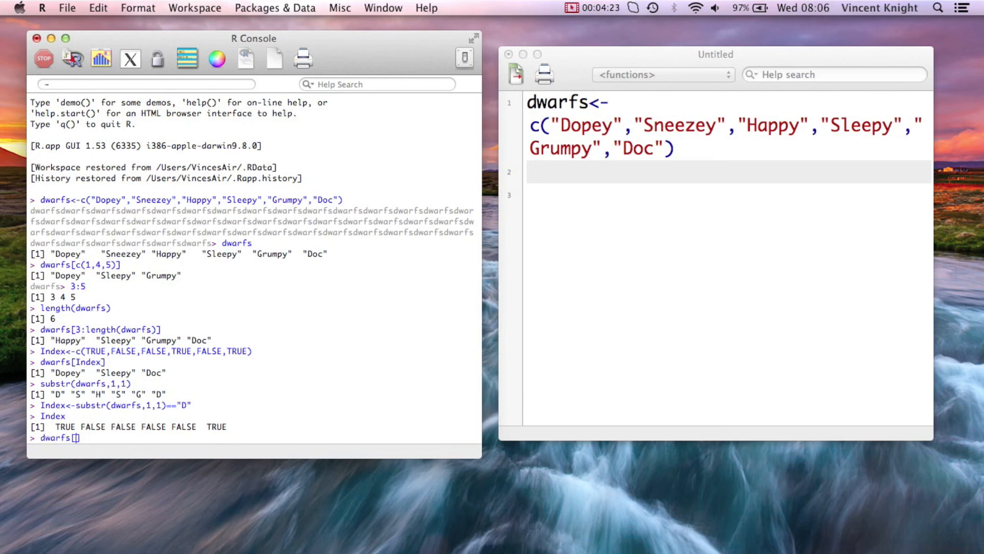
text(Index)
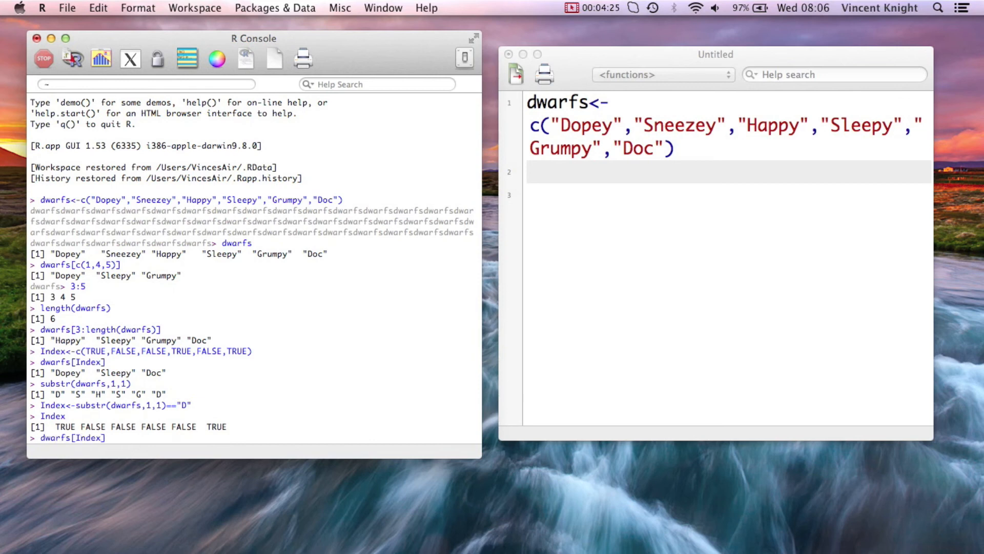
key(Return)
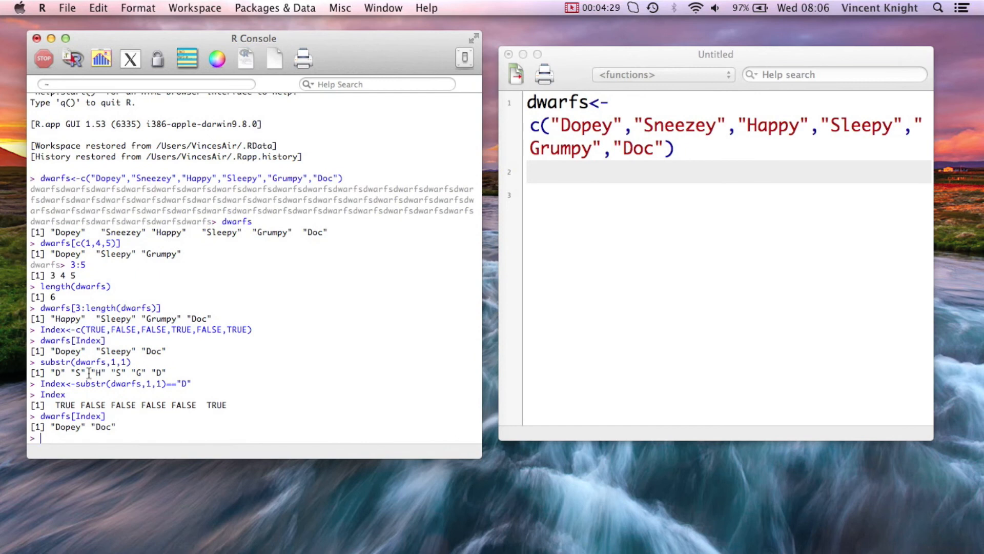
mouse_move(273, 397)
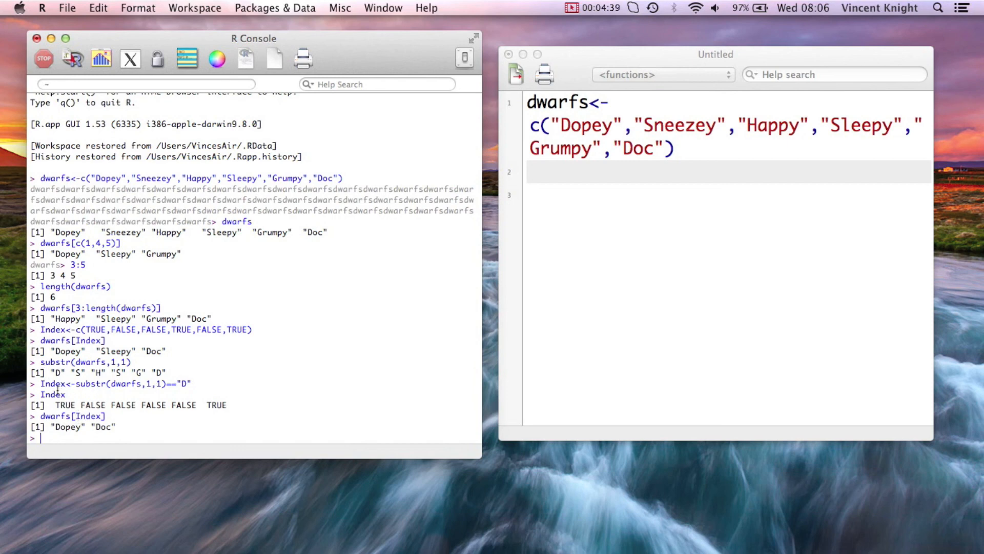
Partly enter dwarfs[substr(dwarfs,1,1)] to subset directly by first letter, not yet run
text(dwar)
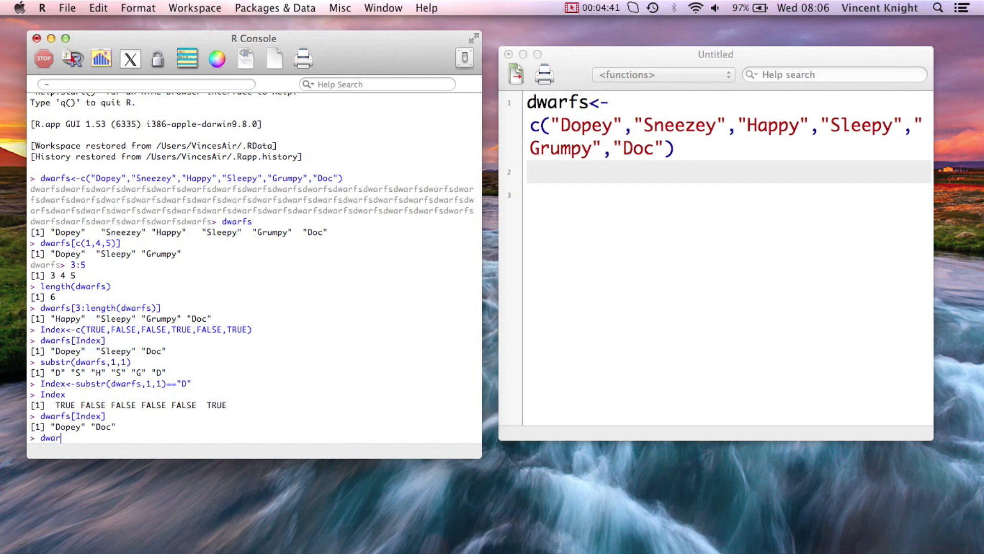
text(fs[])
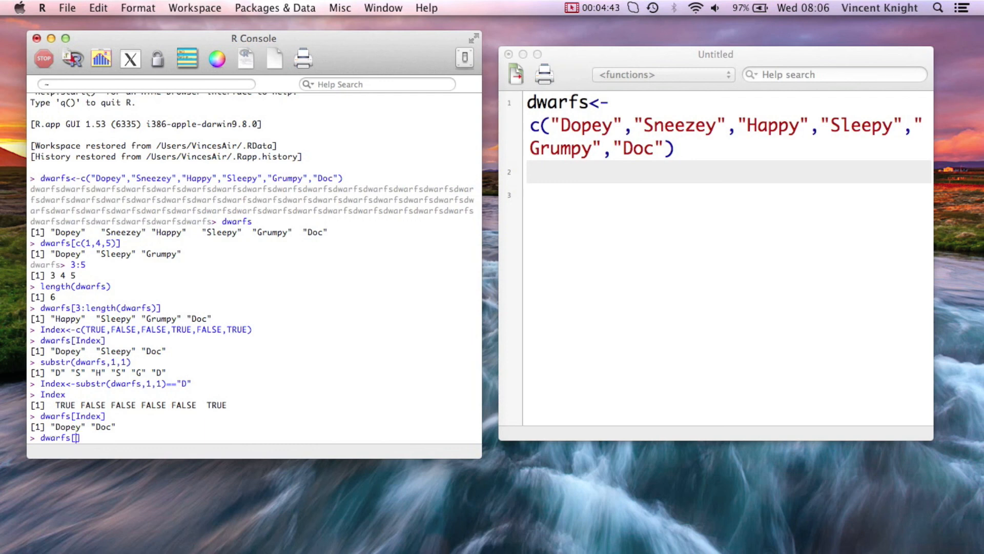
text(substr()
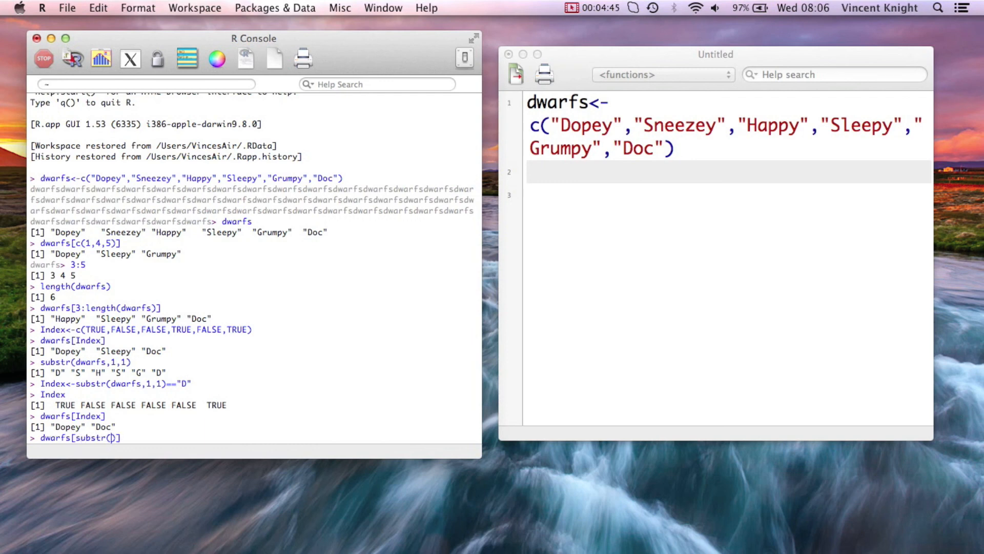
text(dwarf)
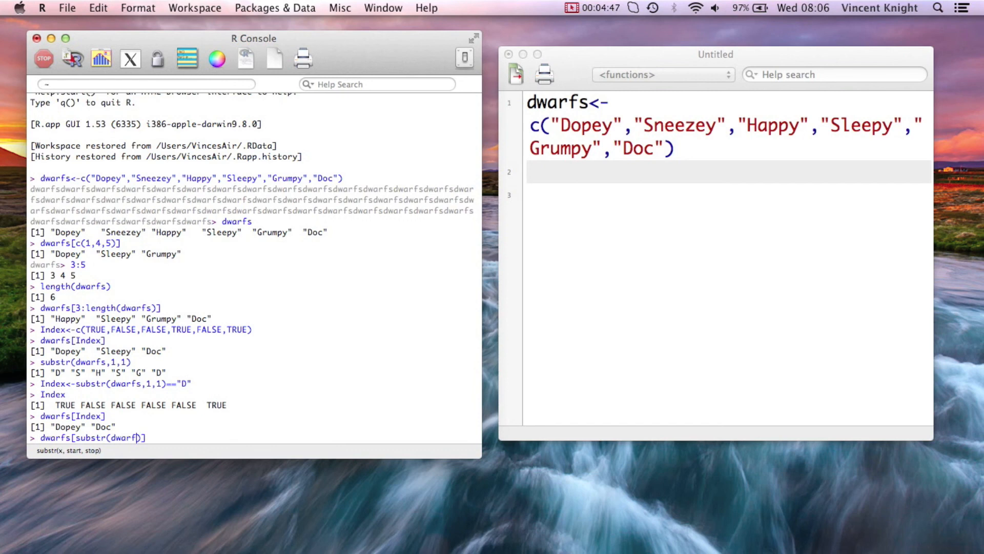
text(s,1,1))
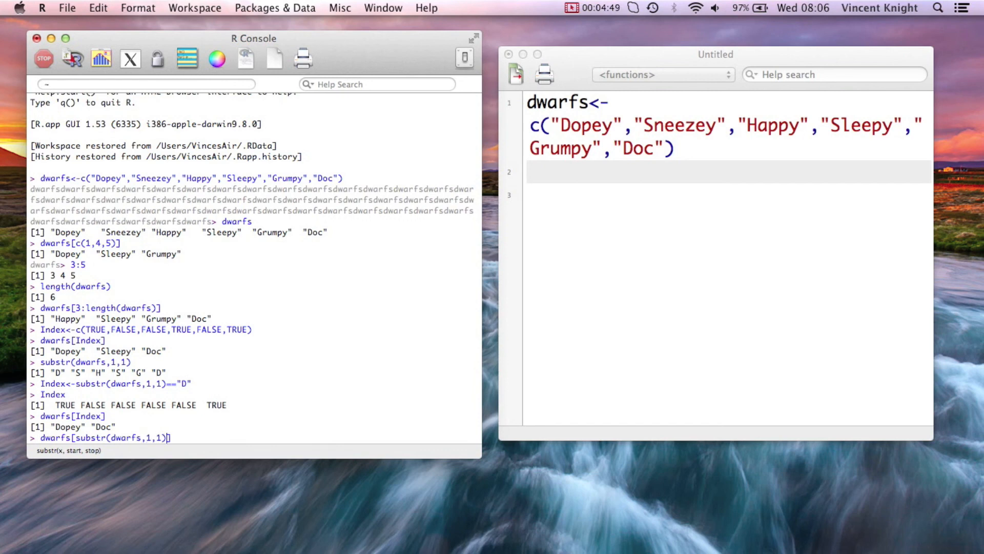